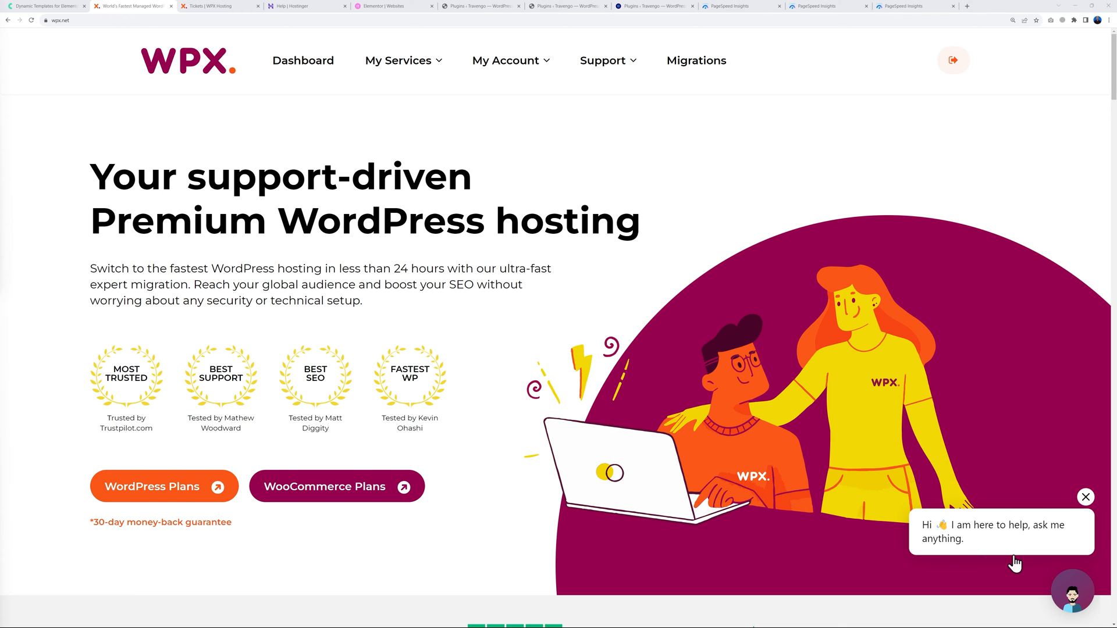
Start a WPX live chat session using the name and email contact form.
{"action": "left_click", "coordinate": [1073, 593]}
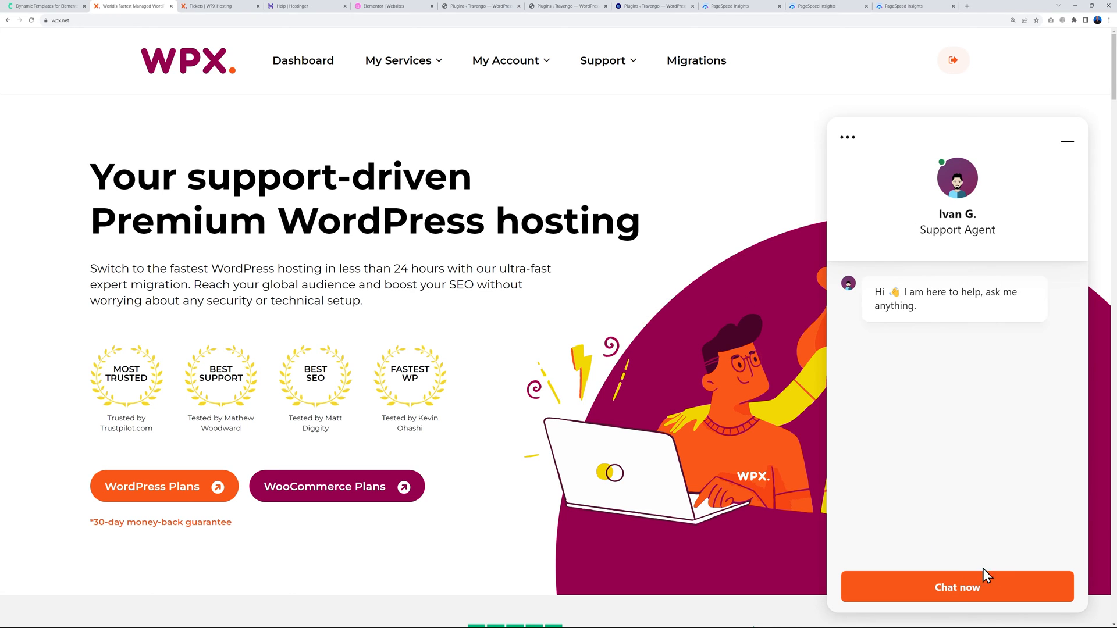
{"action": "left_click", "coordinate": [956, 587]}
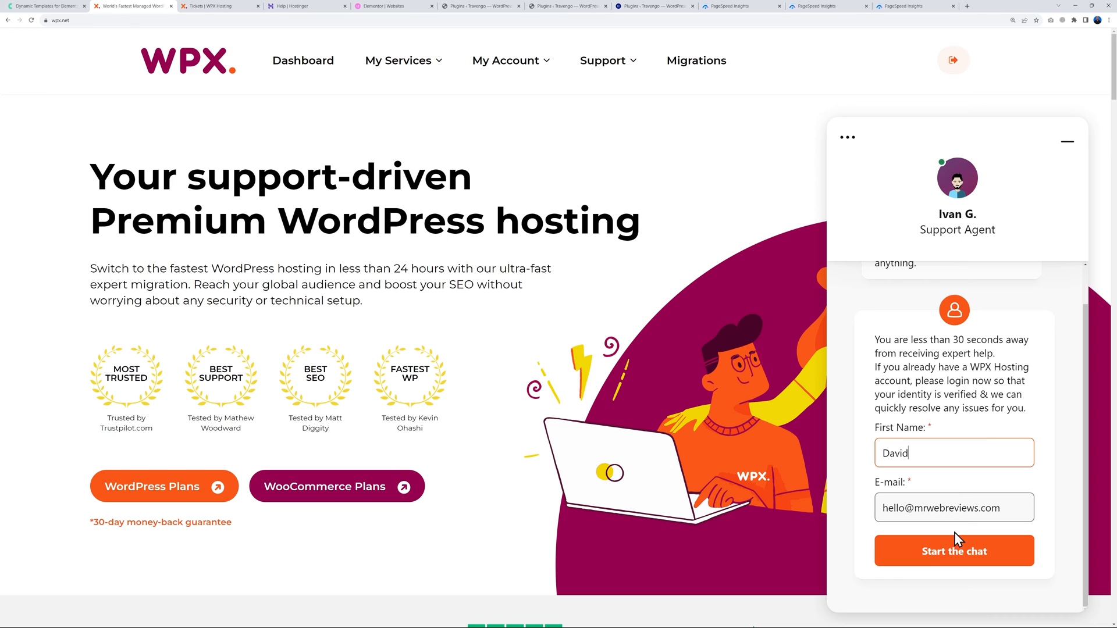
{"action": "left_click", "coordinate": [954, 551]}
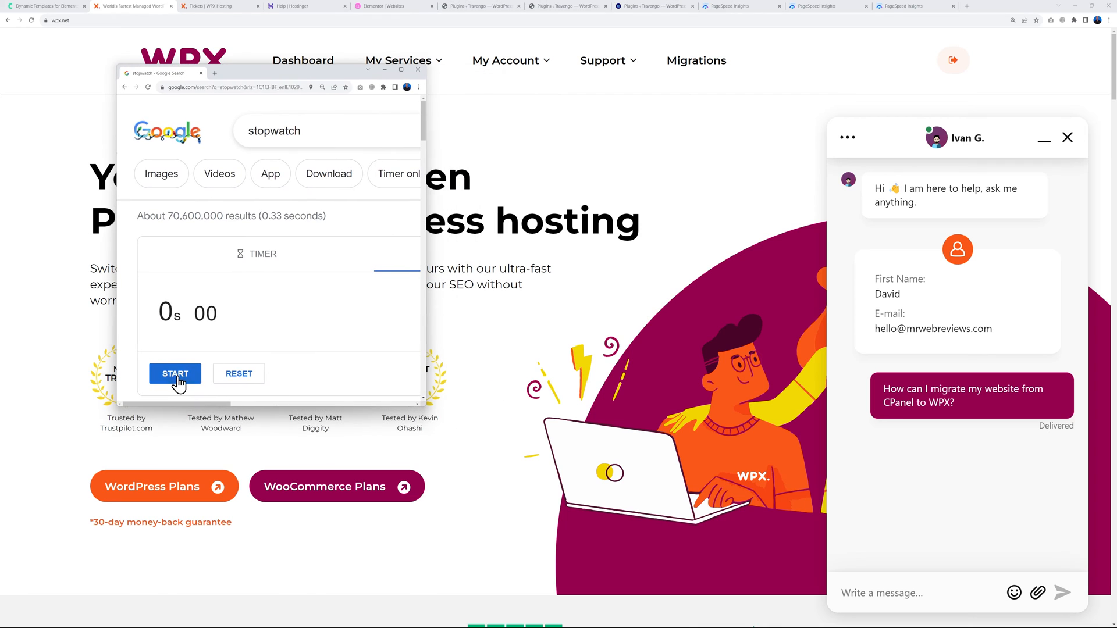
Time the agent's migration reply at about ten seconds and send a thumbs-up thanks.
{"action": "left_click", "coordinate": [175, 374]}
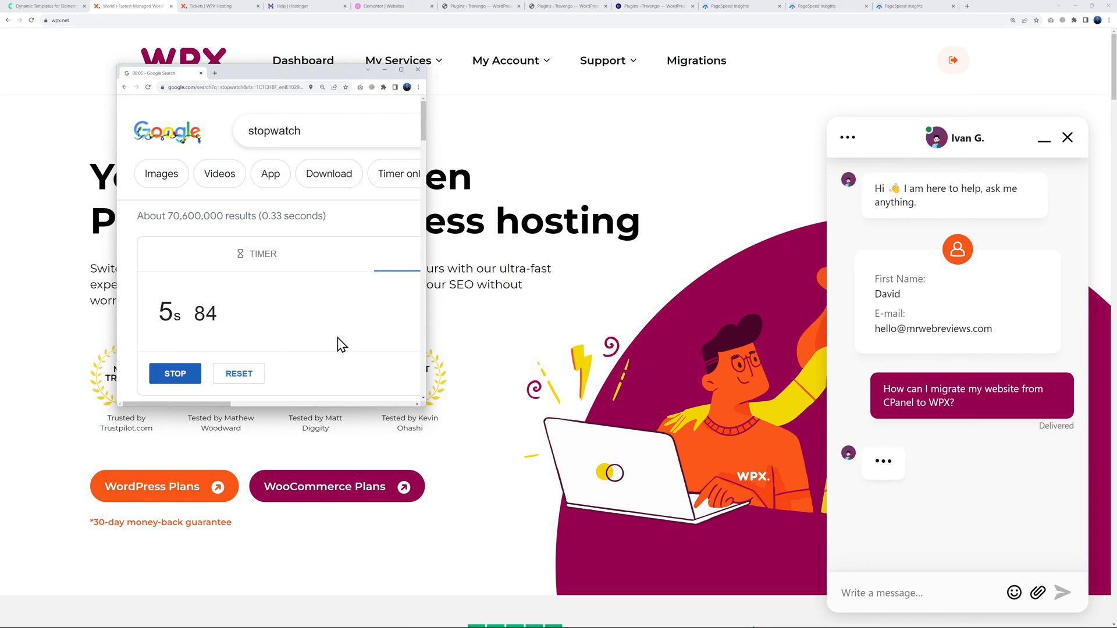
{"action": "left_click", "coordinate": [175, 374]}
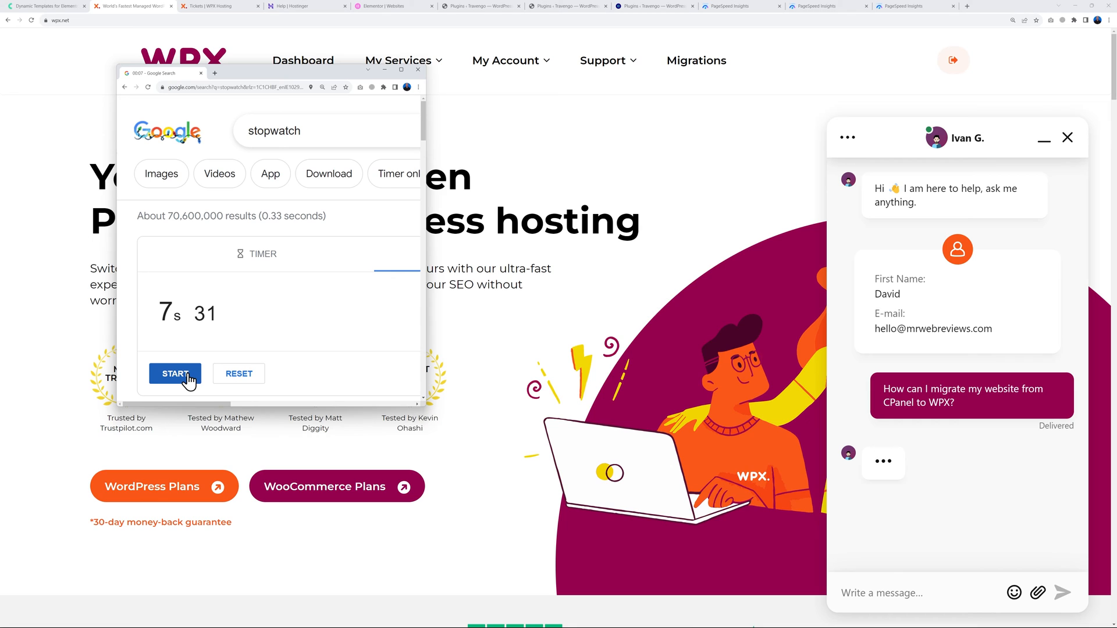
{"action": "left_click", "coordinate": [174, 373]}
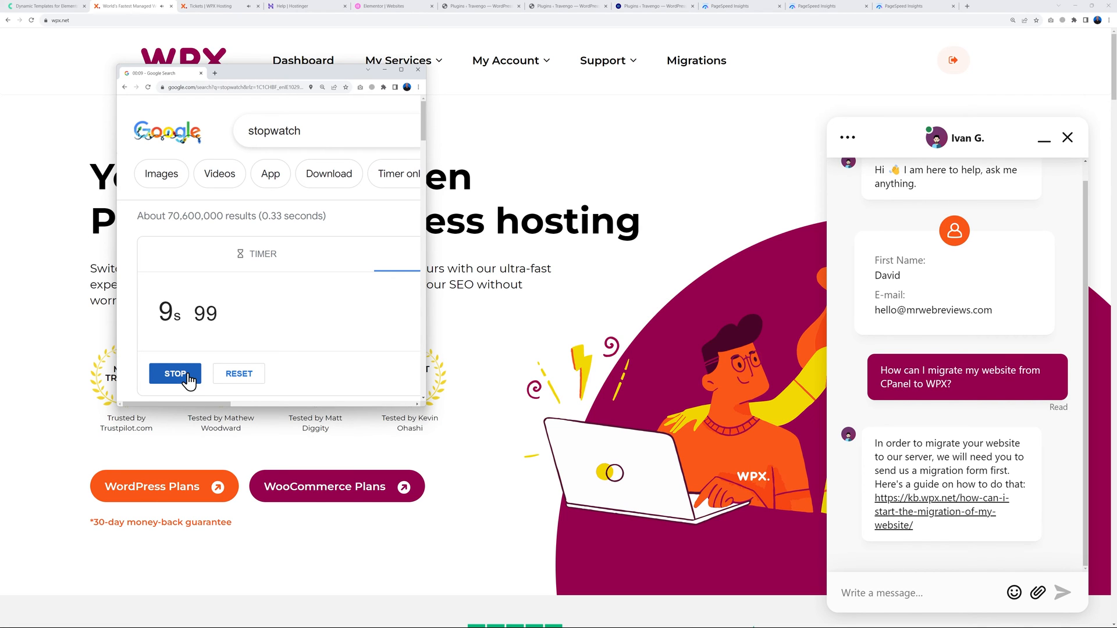
{"action": "left_click", "coordinate": [174, 373]}
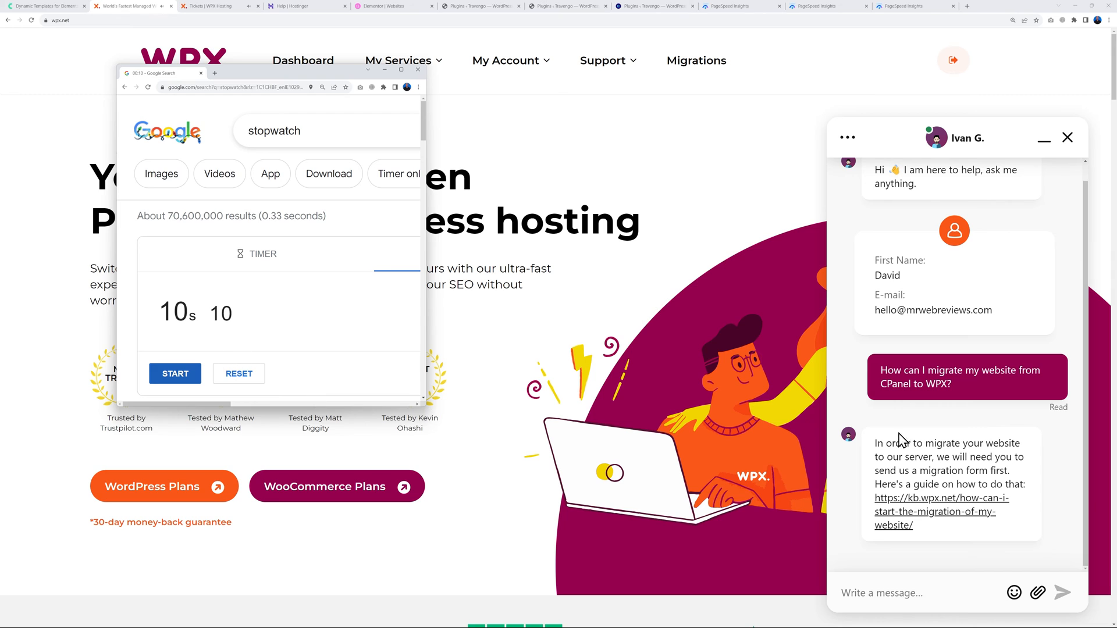
{"action": "mouse_move", "coordinate": [1015, 593]}
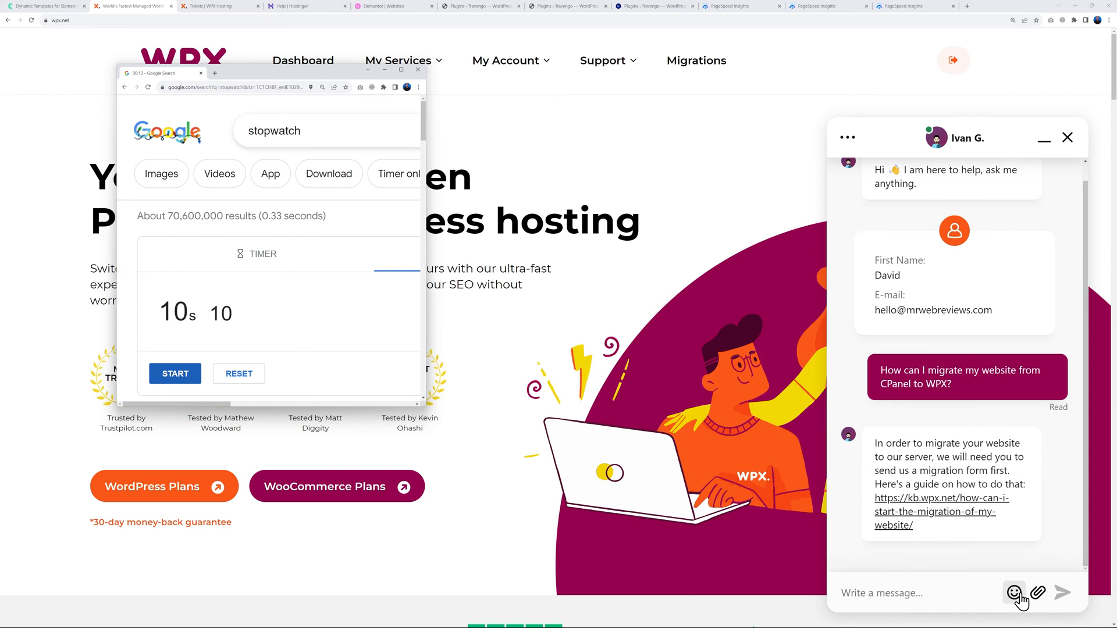
{"action": "left_click", "coordinate": [419, 72]}
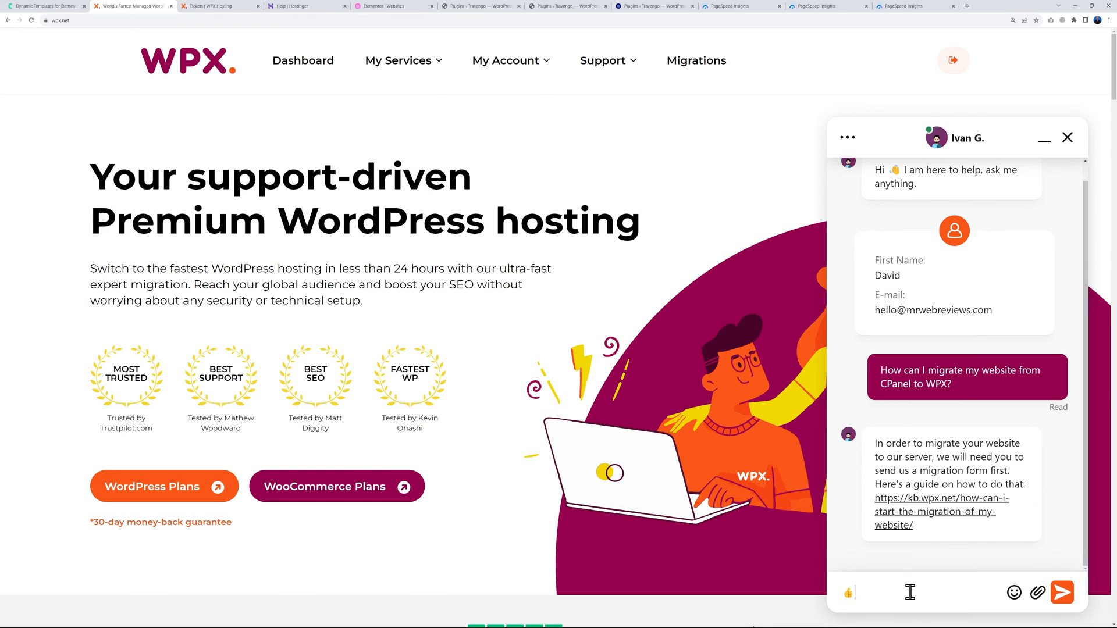
{"action": "left_click", "coordinate": [848, 593]}
{"action": "type", "text": " thanks"}
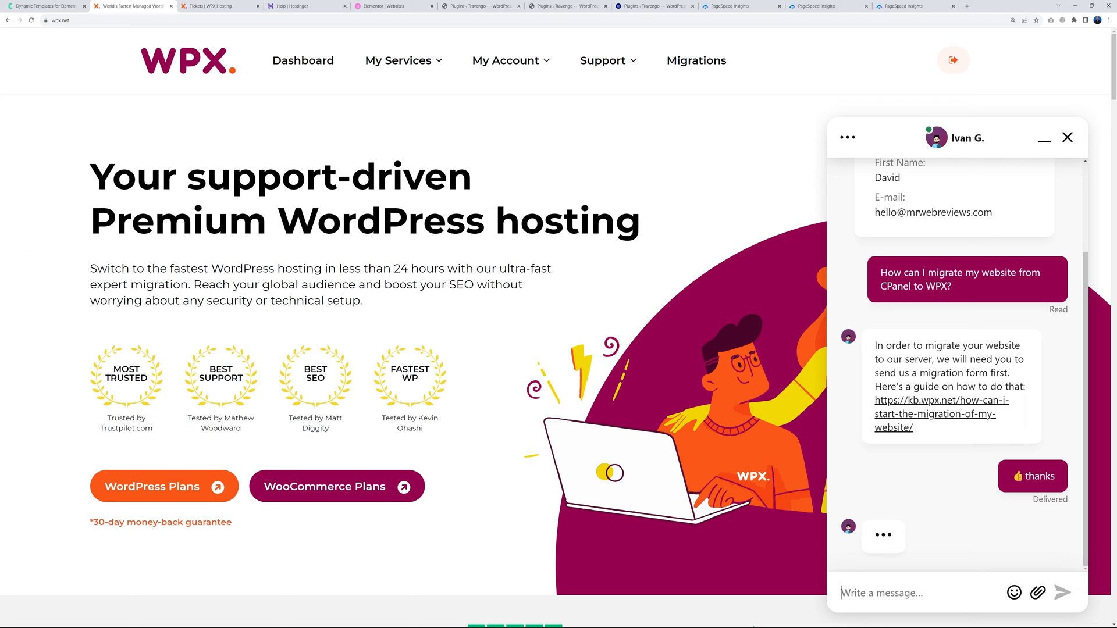
{"action": "left_click", "coordinate": [288, 6]}
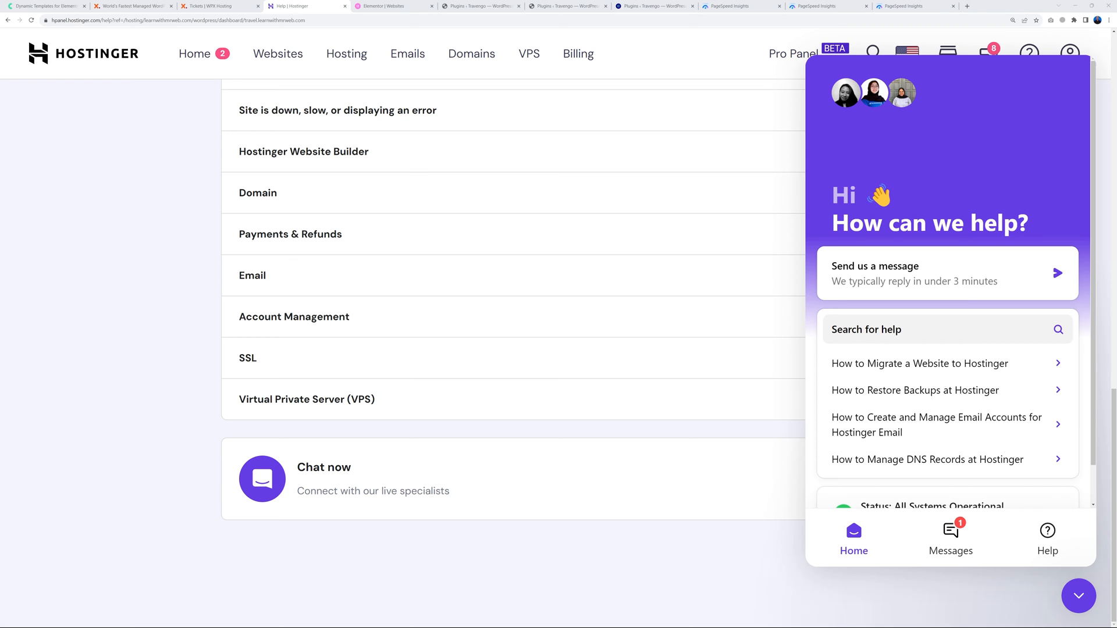
{"action": "mouse_move", "coordinate": [907, 280]}
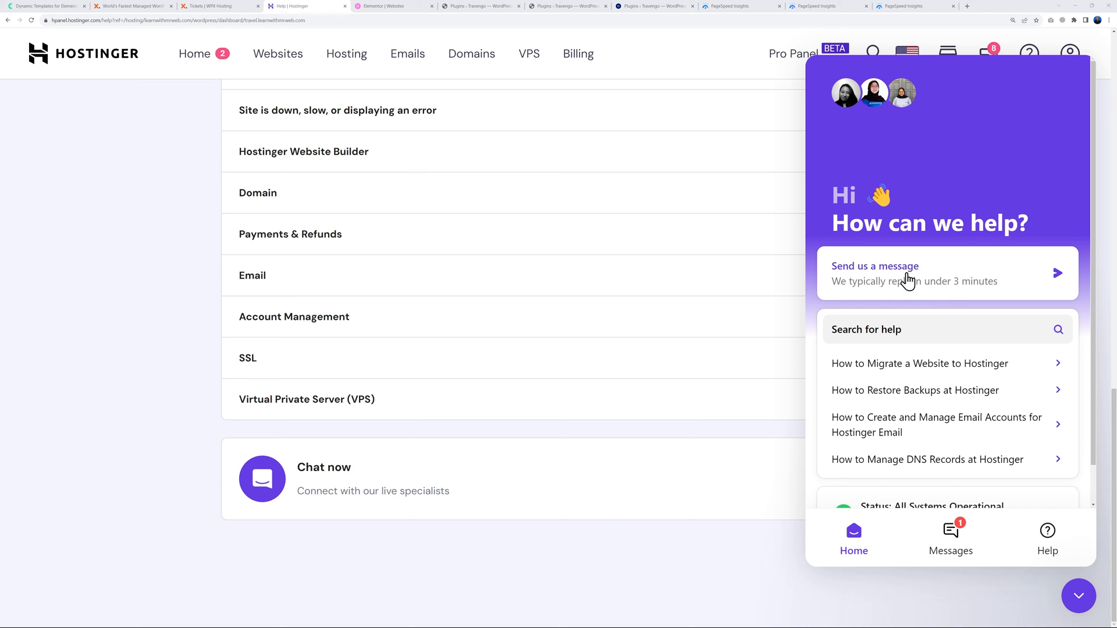
{"action": "mouse_move", "coordinate": [917, 280]}
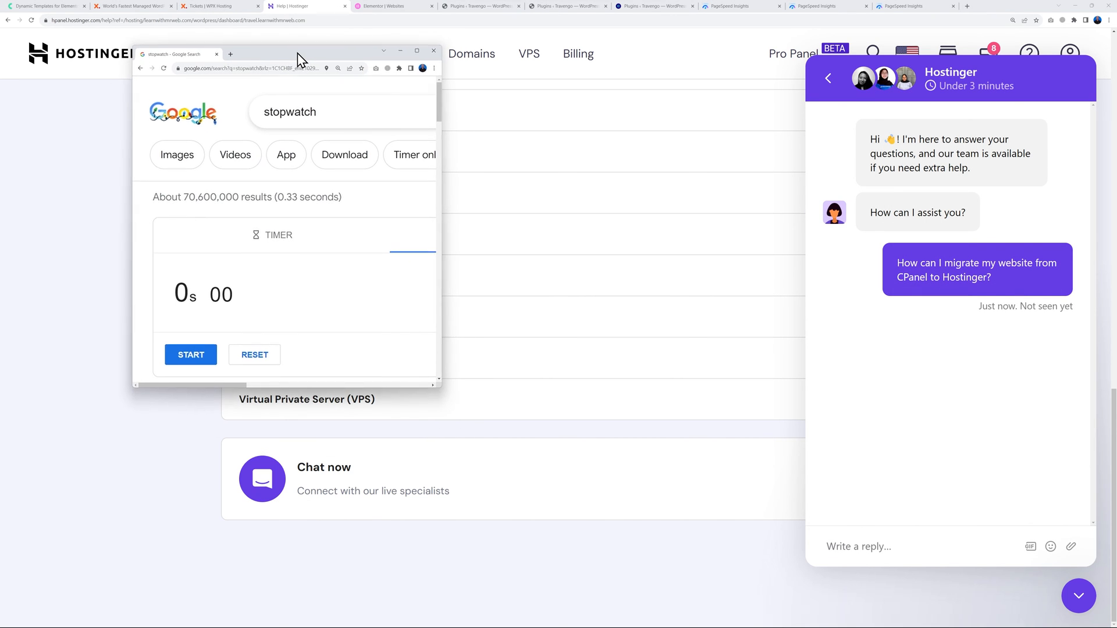
Time Hostinger's bot reply to the cPanel migration question, about 28 seconds.
{"action": "left_click", "coordinate": [190, 354]}
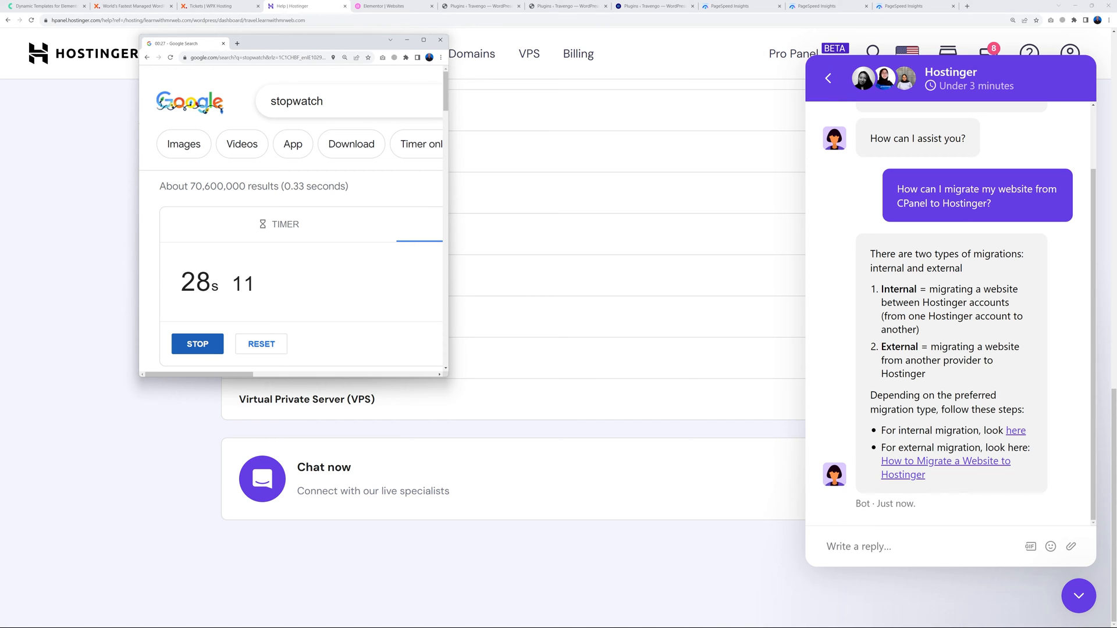
{"action": "left_click", "coordinate": [392, 6]}
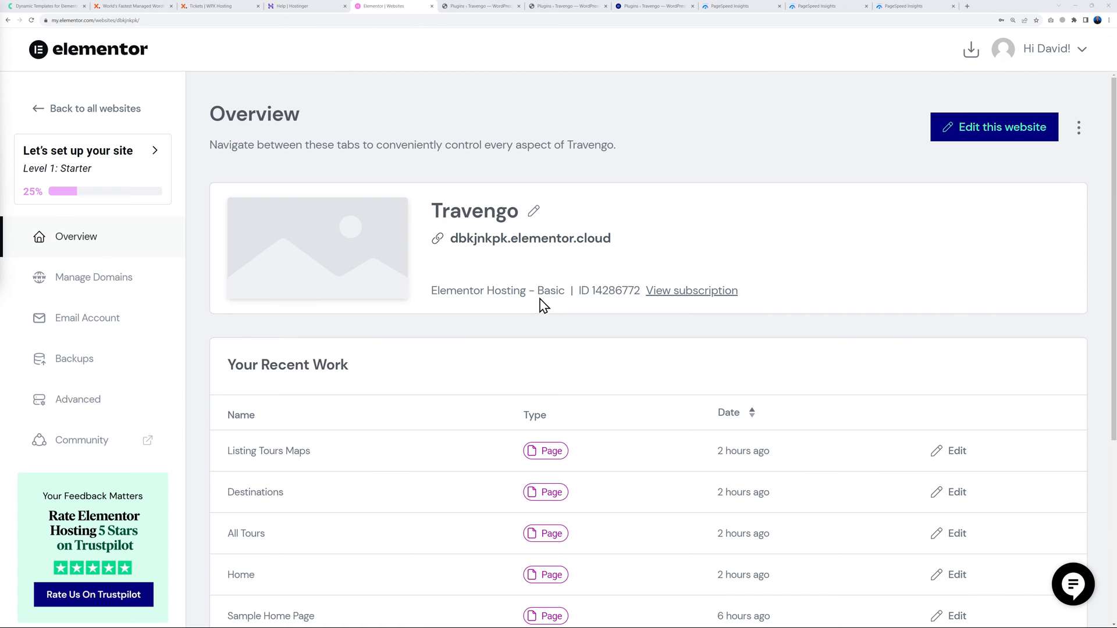
Start a new Elementor support conversation, sending the name David and the subscription ID.
{"action": "left_click", "coordinate": [1072, 584]}
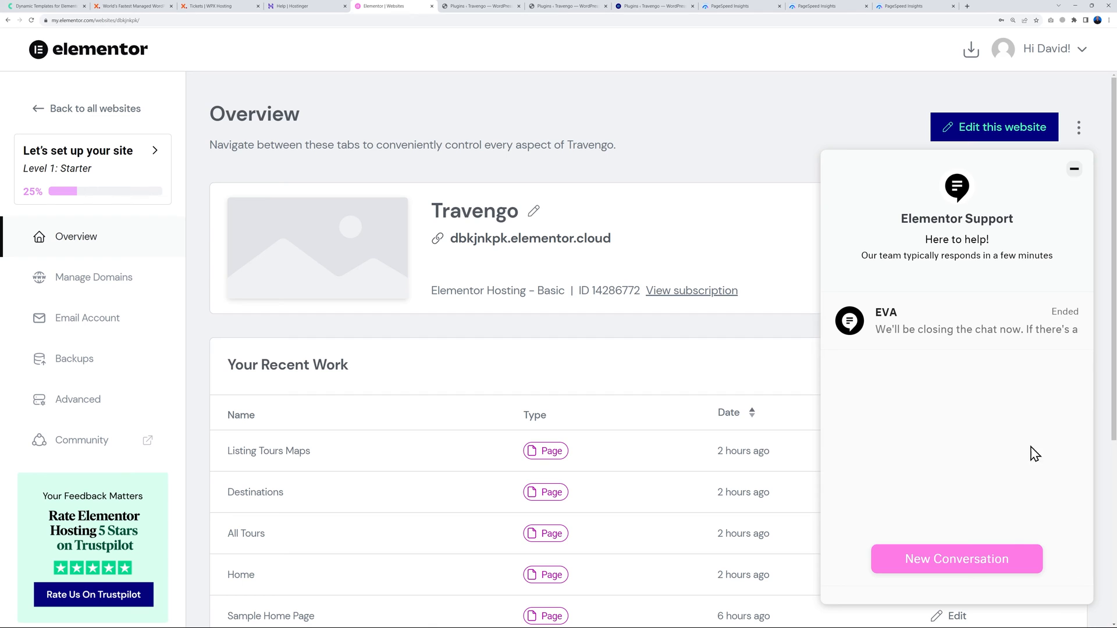
{"action": "left_click", "coordinate": [956, 559]}
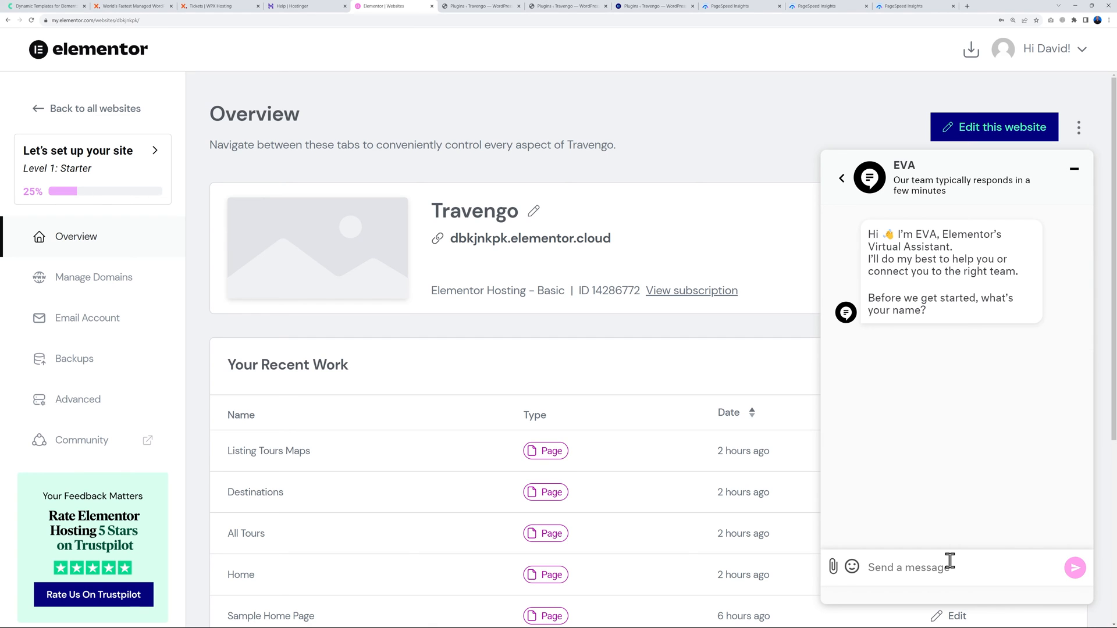
{"action": "mouse_move", "coordinate": [914, 543]}
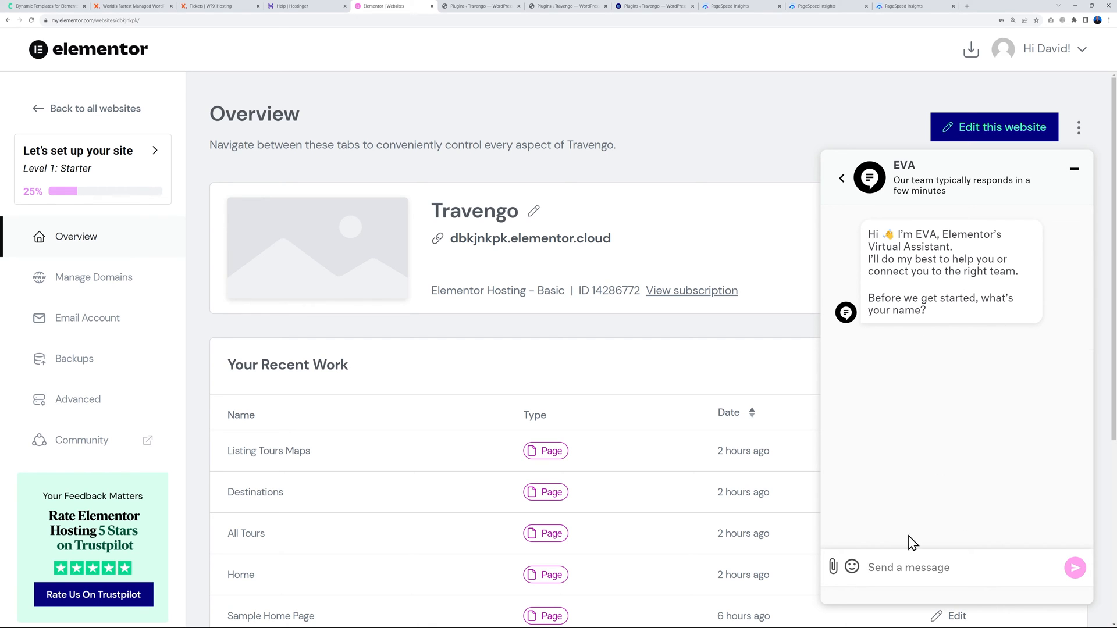
{"action": "type", "text": "David"}
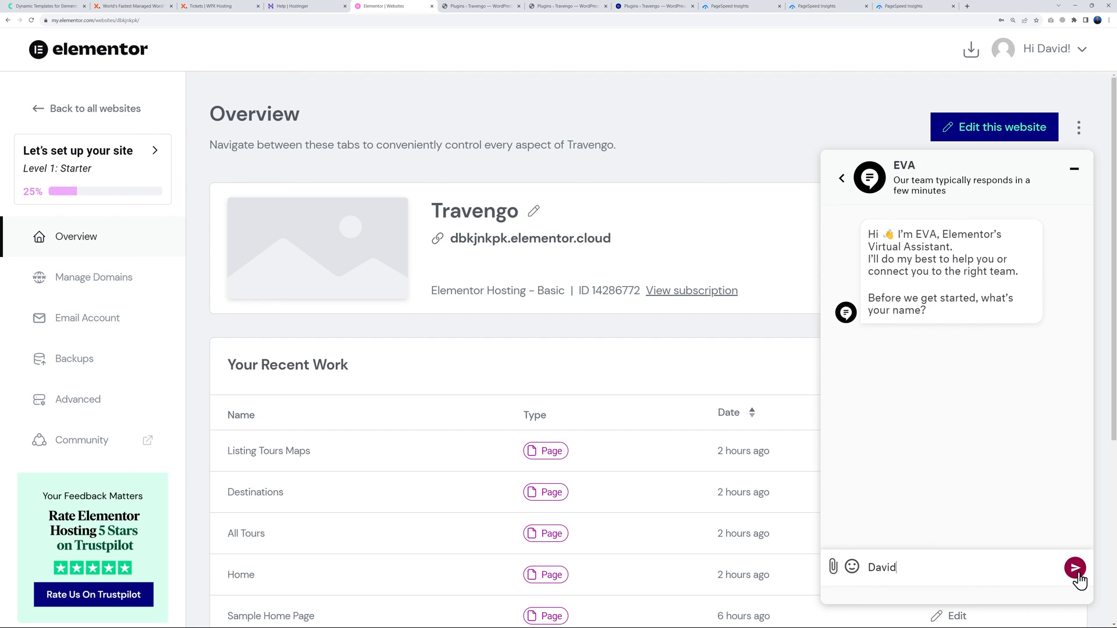
{"action": "left_click", "coordinate": [1074, 568]}
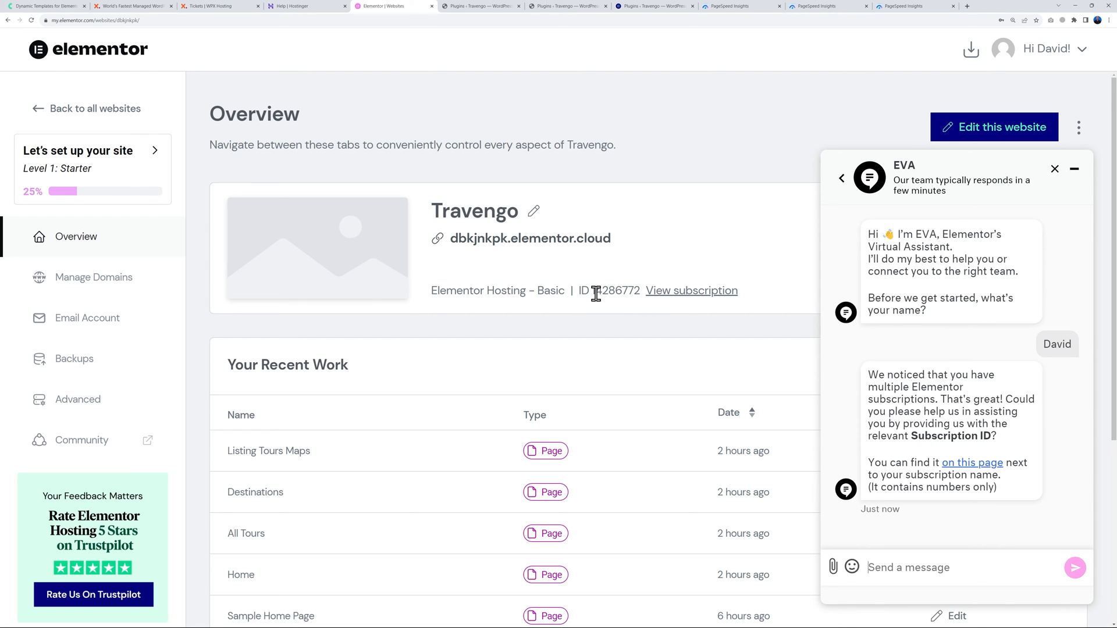
{"action": "double_click", "coordinate": [602, 290]}
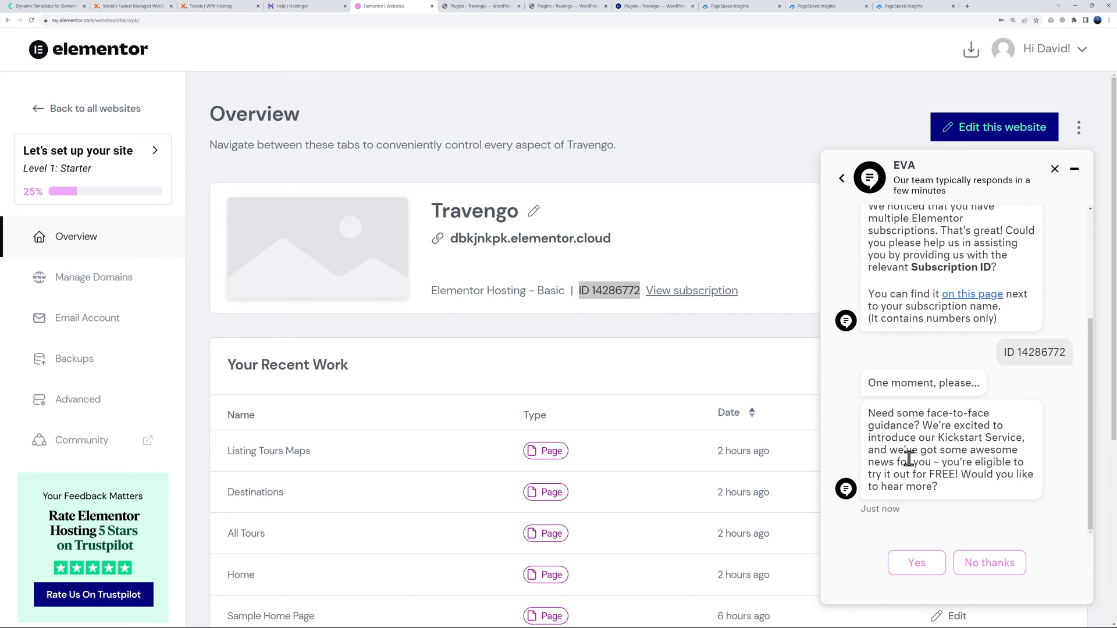
{"action": "mouse_move", "coordinate": [918, 442]}
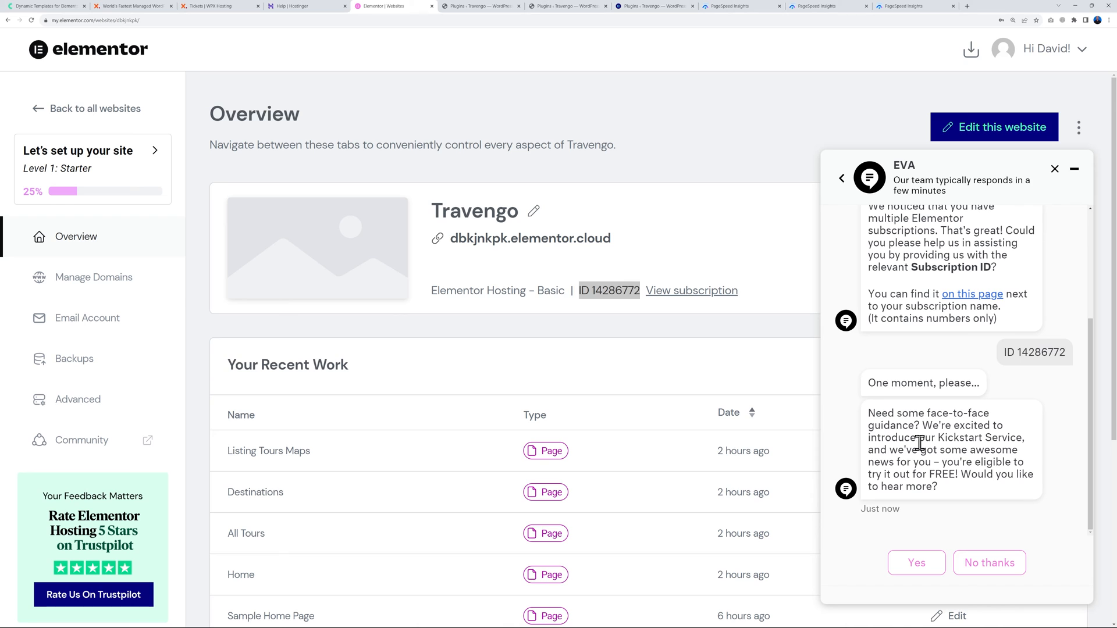
{"action": "mouse_move", "coordinate": [988, 498]}
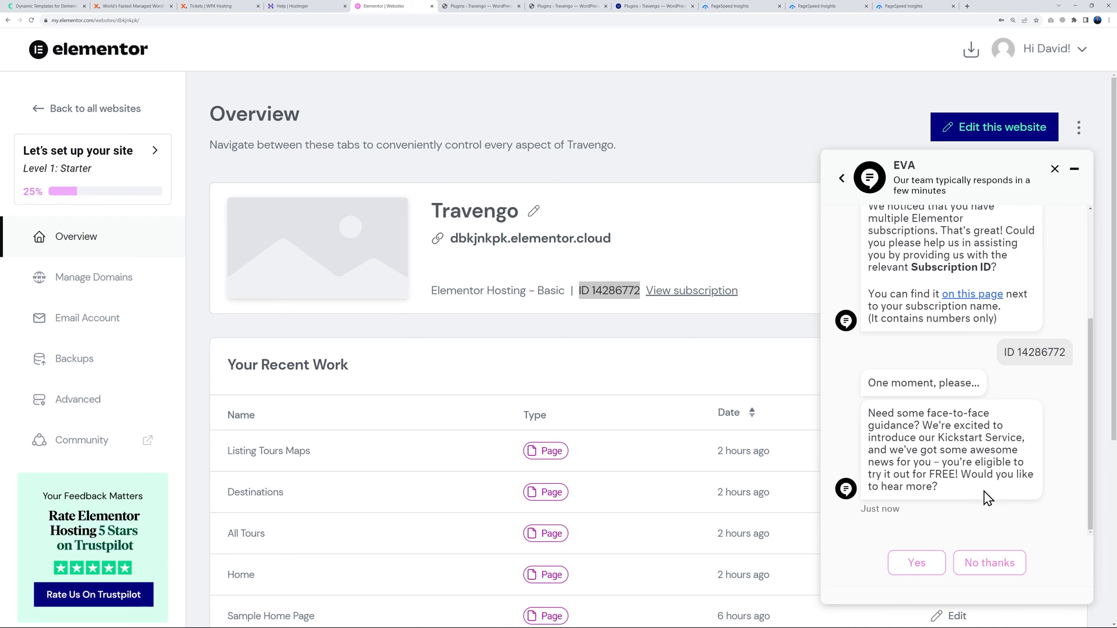
Decline Kickstart and choose Technical Support > Hosting Services > Migration and Cloning > How do I migrate.
{"action": "left_click", "coordinate": [989, 562]}
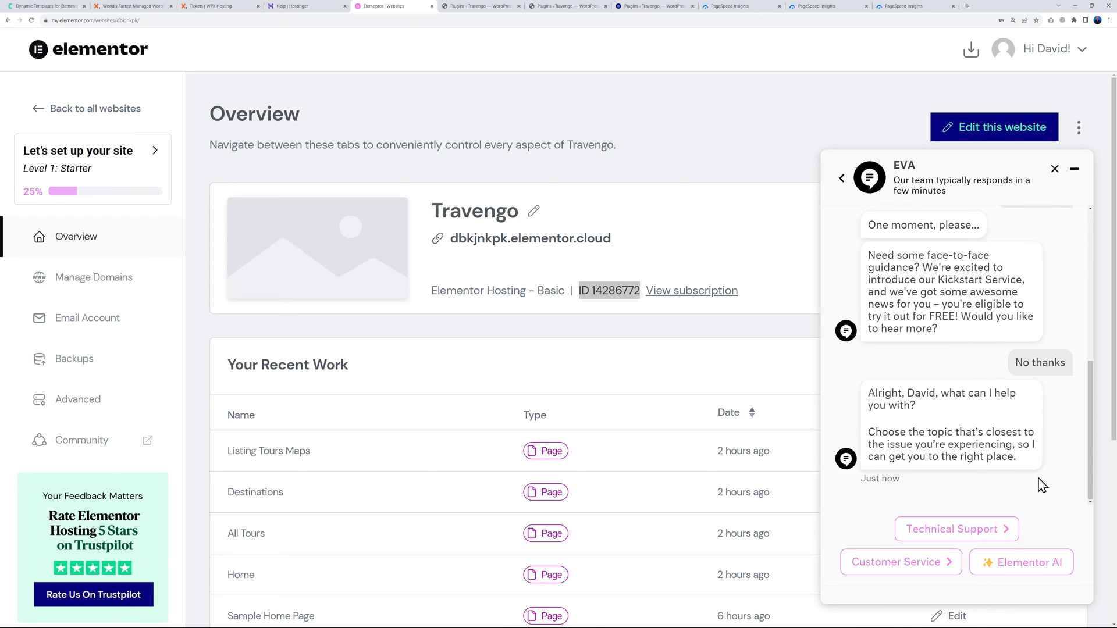
{"action": "mouse_move", "coordinate": [955, 529]}
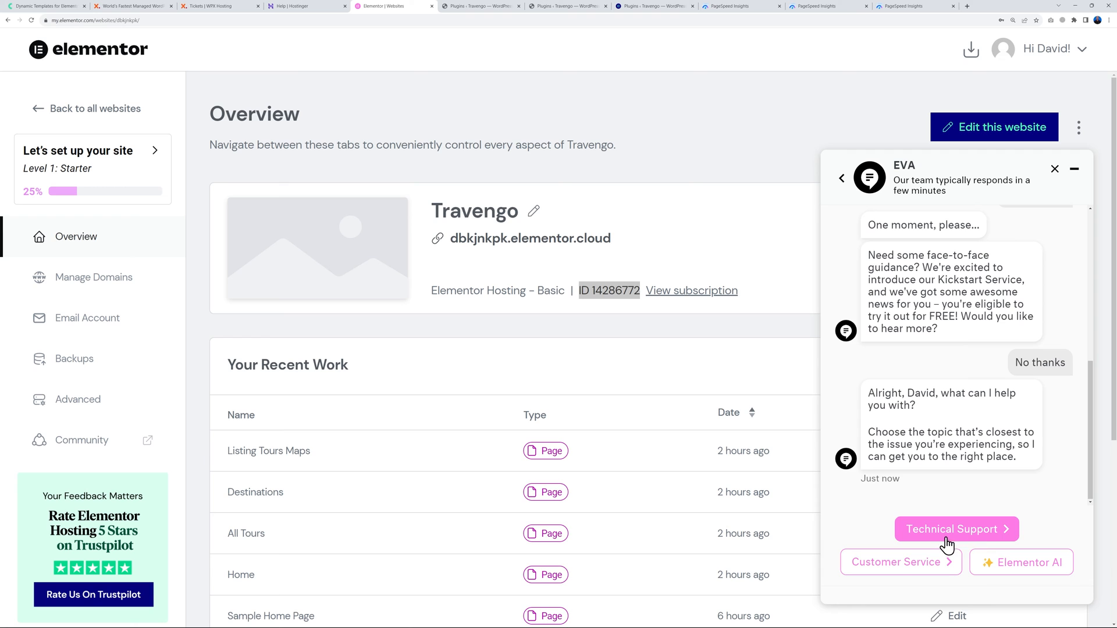
{"action": "left_click", "coordinate": [956, 529]}
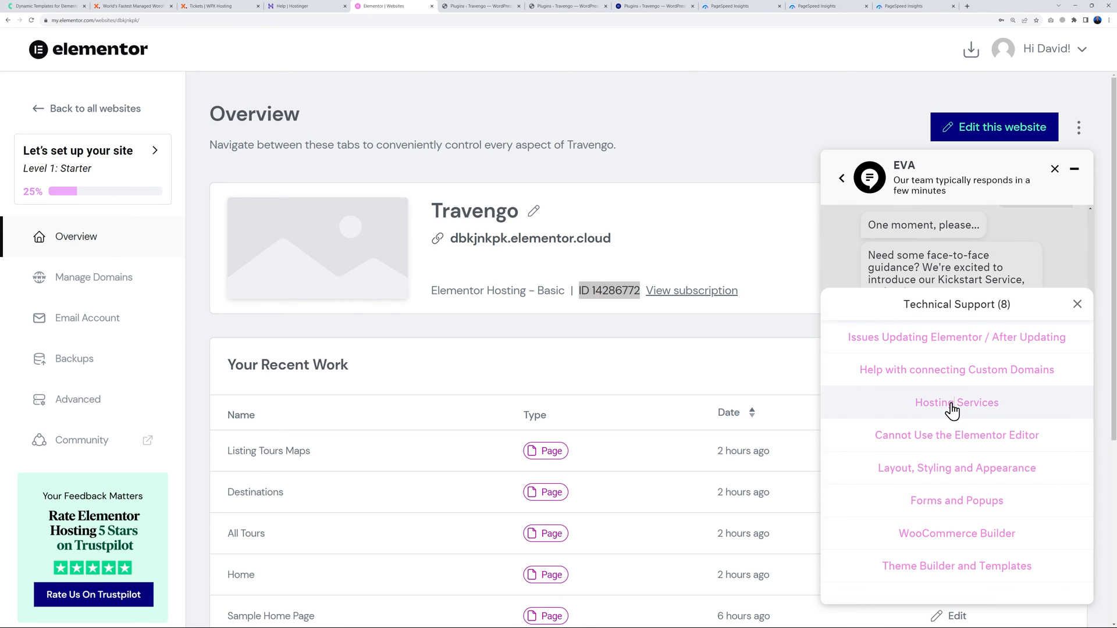
{"action": "left_click", "coordinate": [956, 402]}
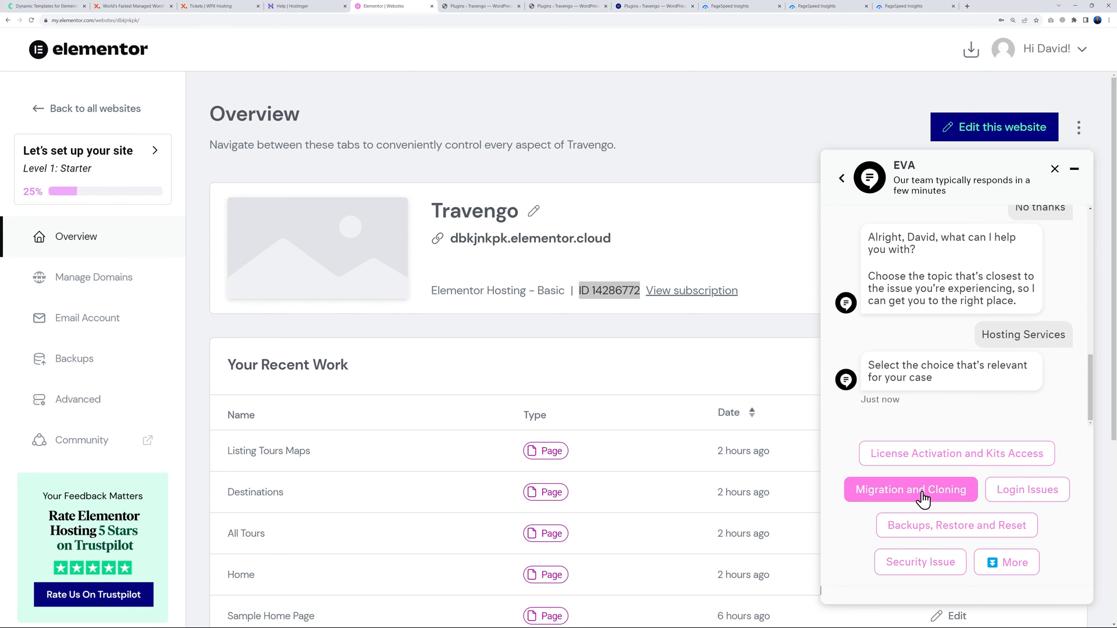
{"action": "left_click", "coordinate": [910, 490]}
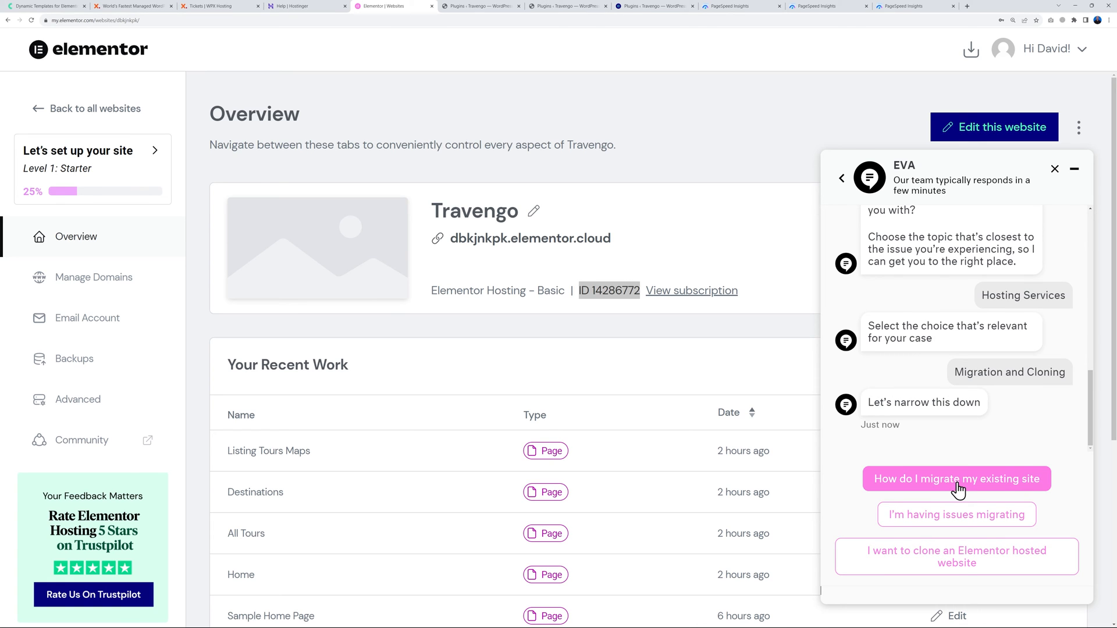
{"action": "left_click", "coordinate": [956, 478]}
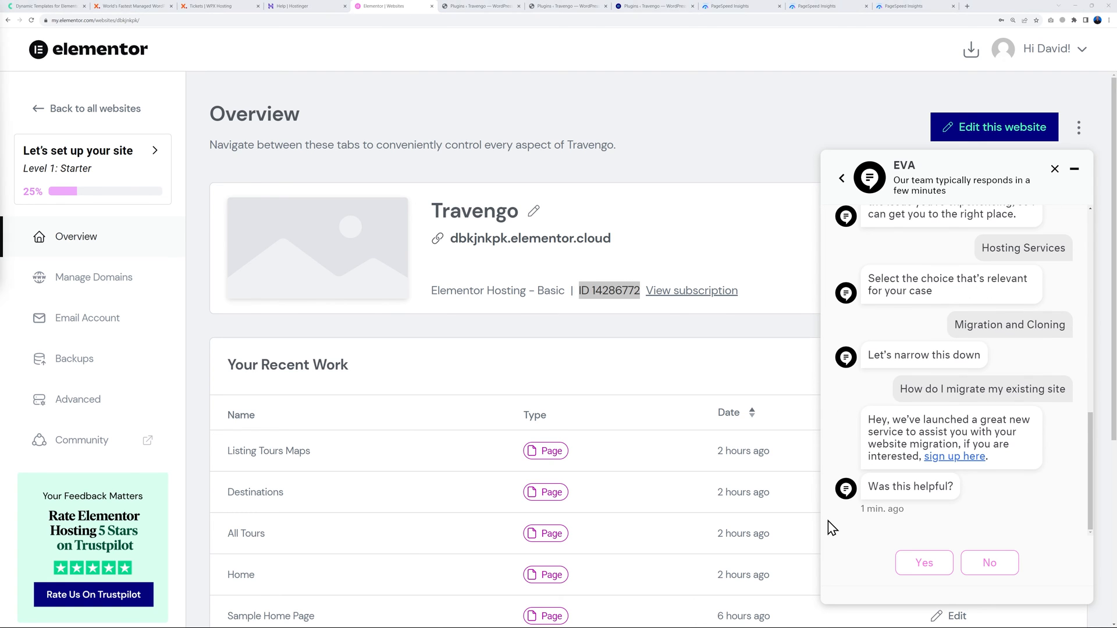
{"action": "mouse_move", "coordinate": [839, 533]}
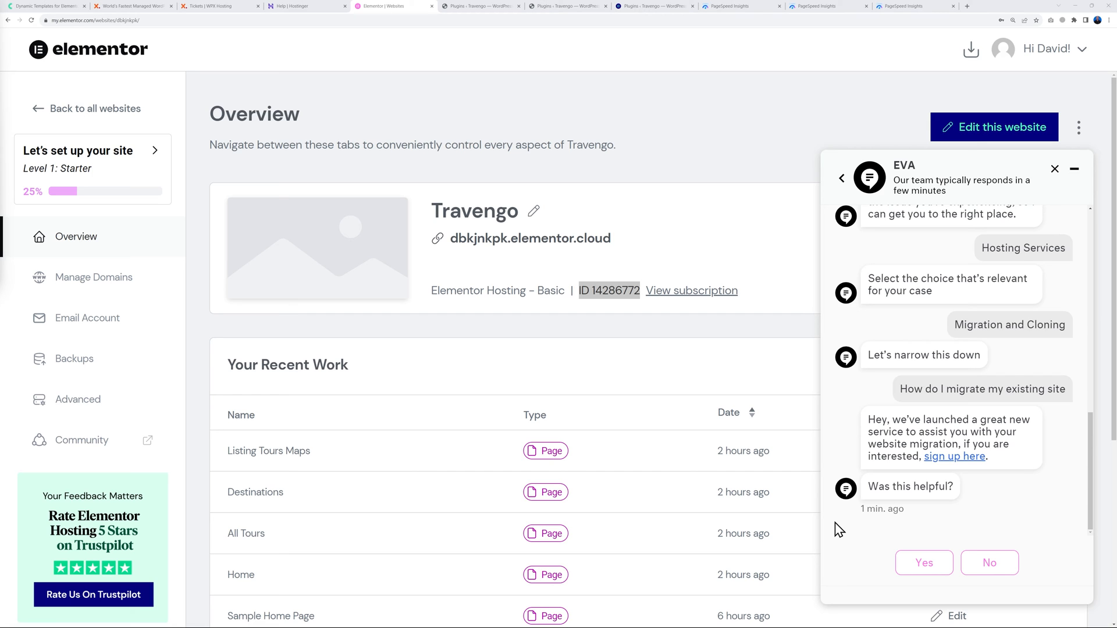
{"action": "mouse_move", "coordinate": [978, 361]}
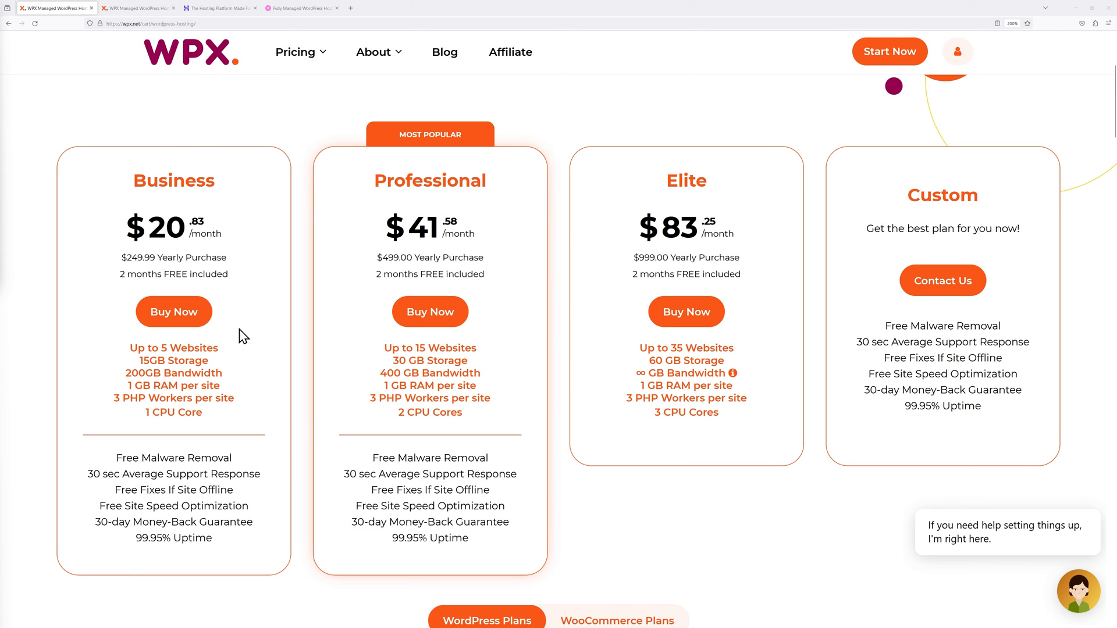
{"action": "mouse_move", "coordinate": [173, 413]}
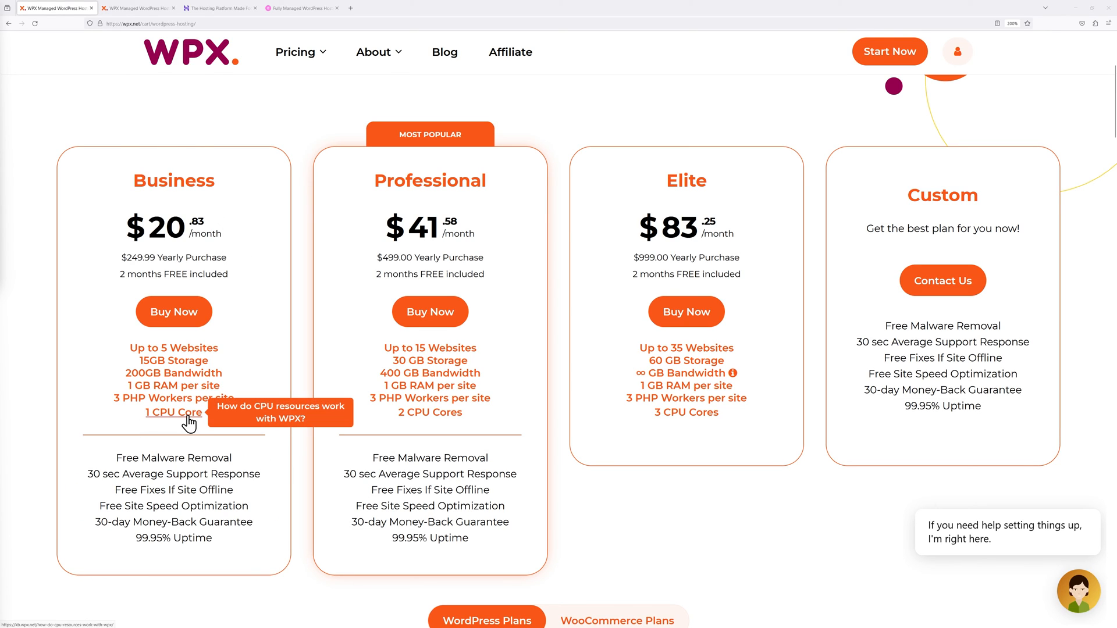
{"action": "mouse_move", "coordinate": [335, 432]}
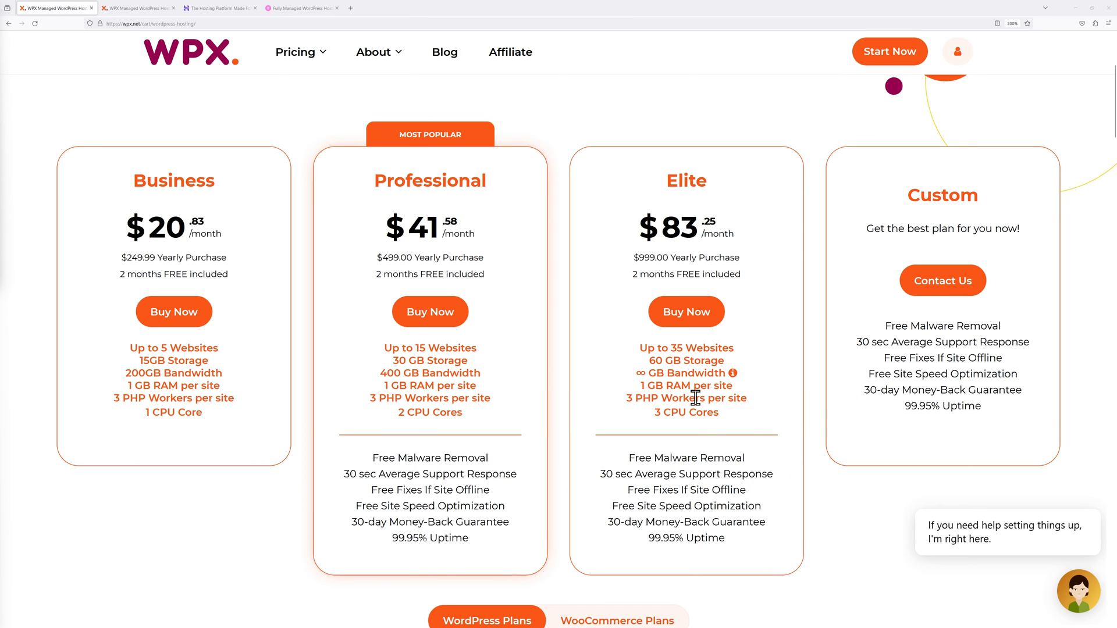
{"action": "mouse_move", "coordinate": [685, 412]}
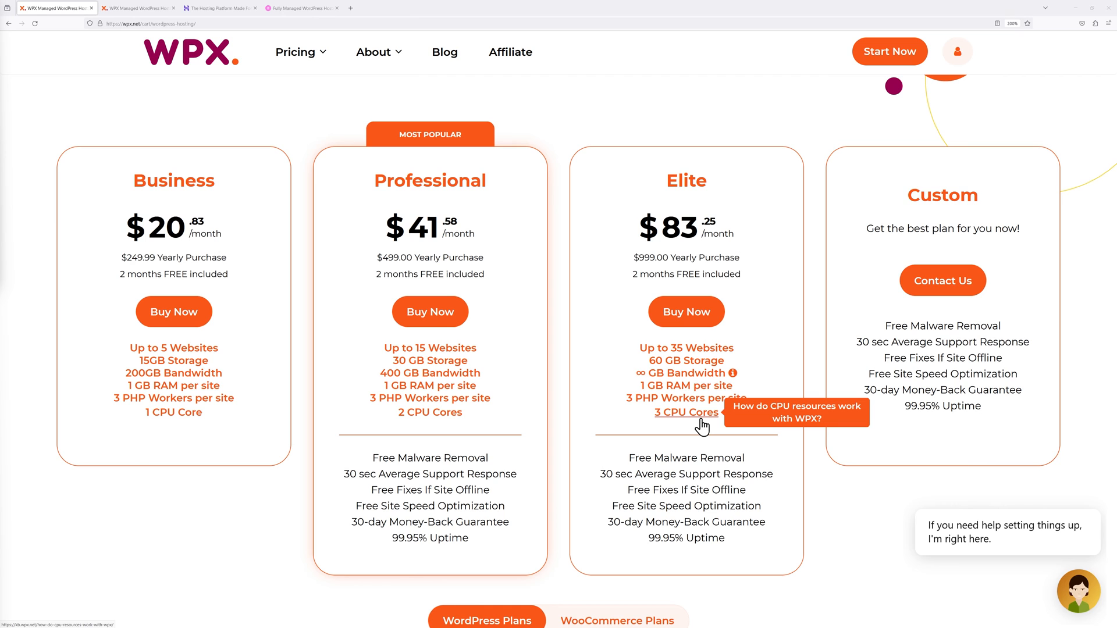
Switch WPX pricing to WooCommerce Plans: Powerstore, Superstore, Hyperstore and Custom.
{"action": "scroll", "scroll_direction": "down", "scroll_amount": 3}
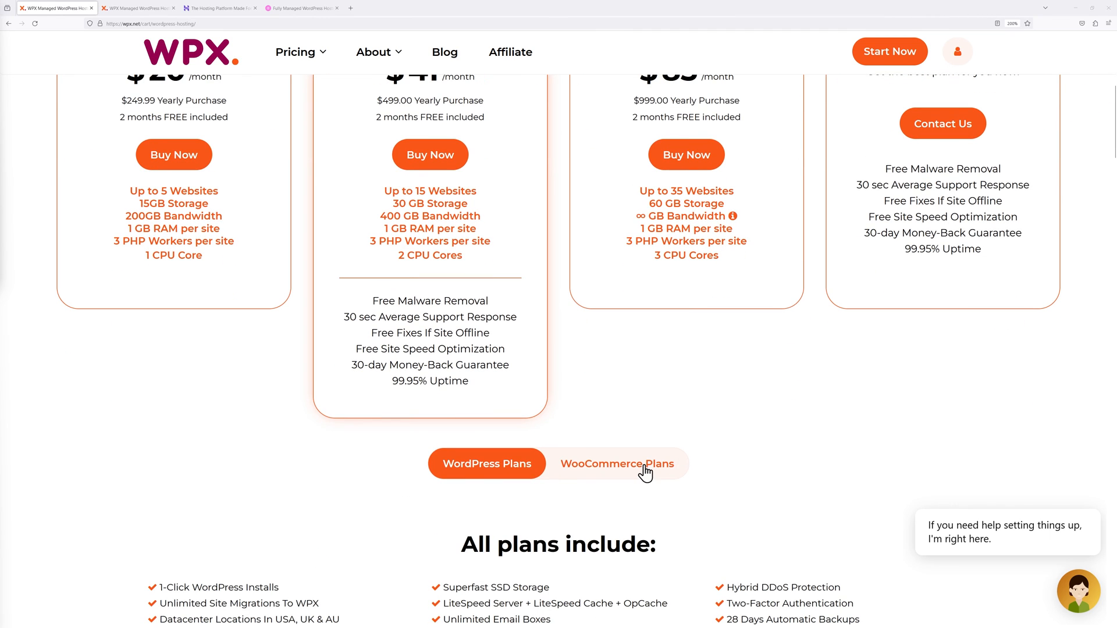
{"action": "left_click", "coordinate": [615, 464]}
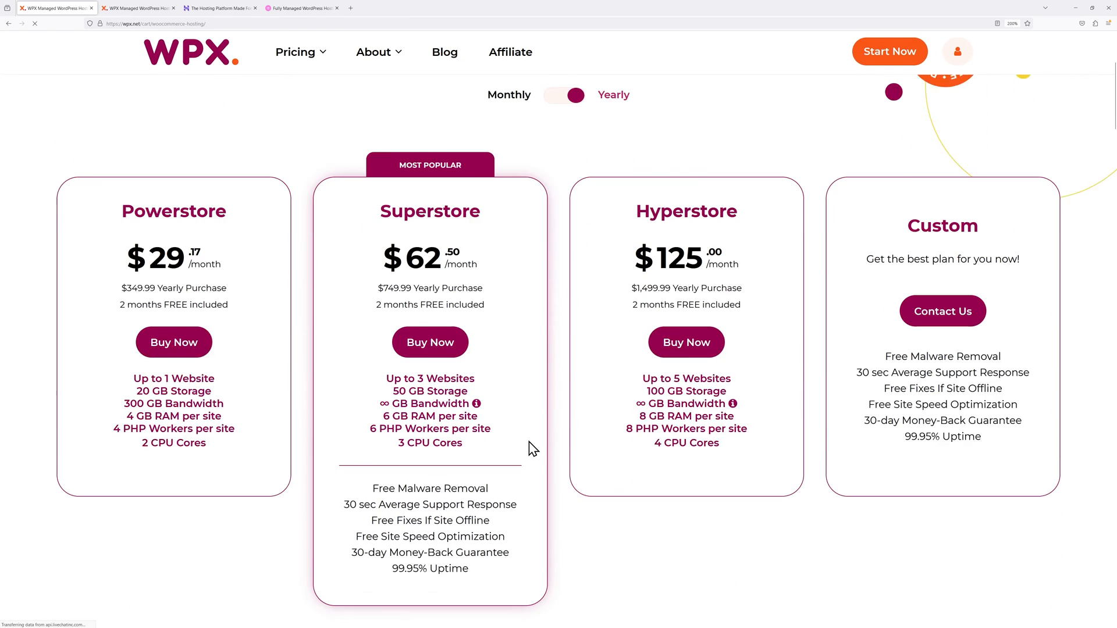
{"action": "scroll", "scroll_direction": "down", "scroll_amount": 3}
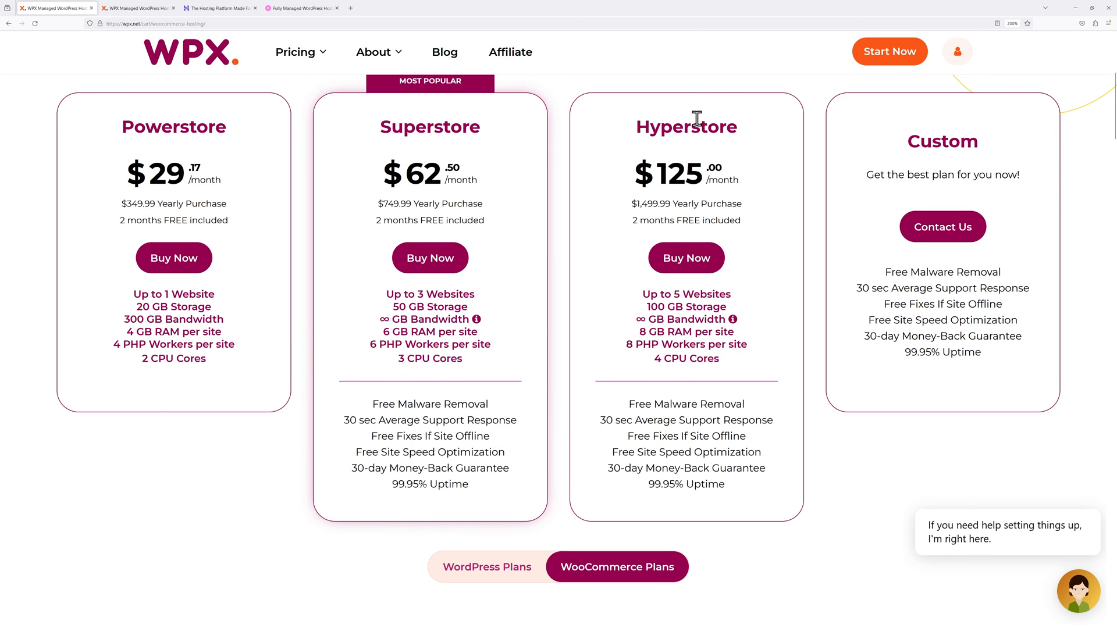
{"action": "mouse_move", "coordinate": [685, 359]}
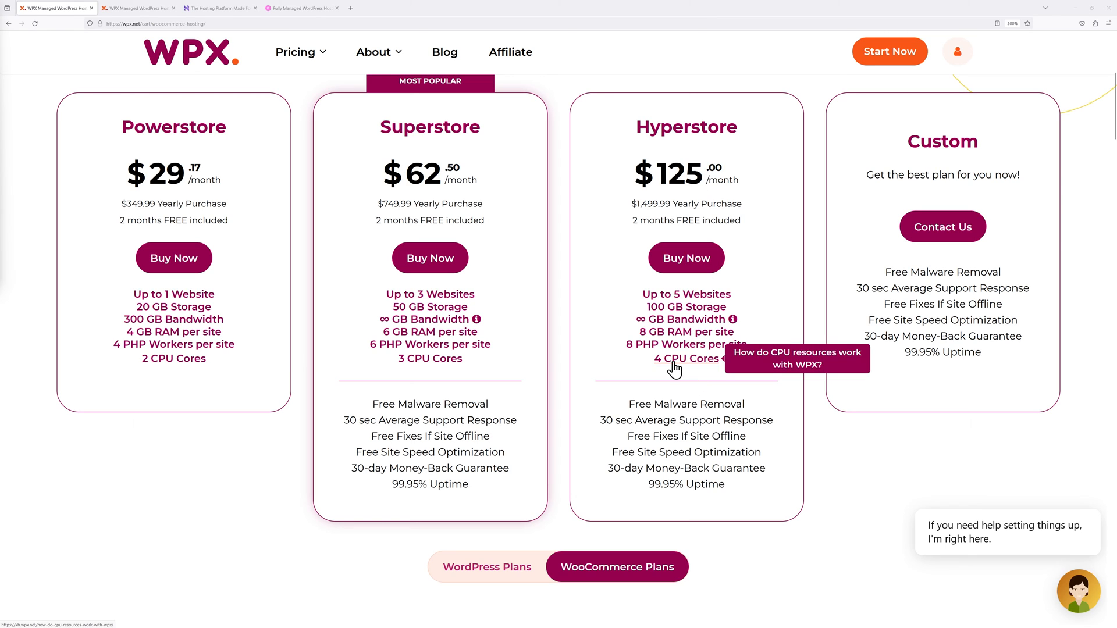
{"action": "mouse_move", "coordinate": [375, 340]}
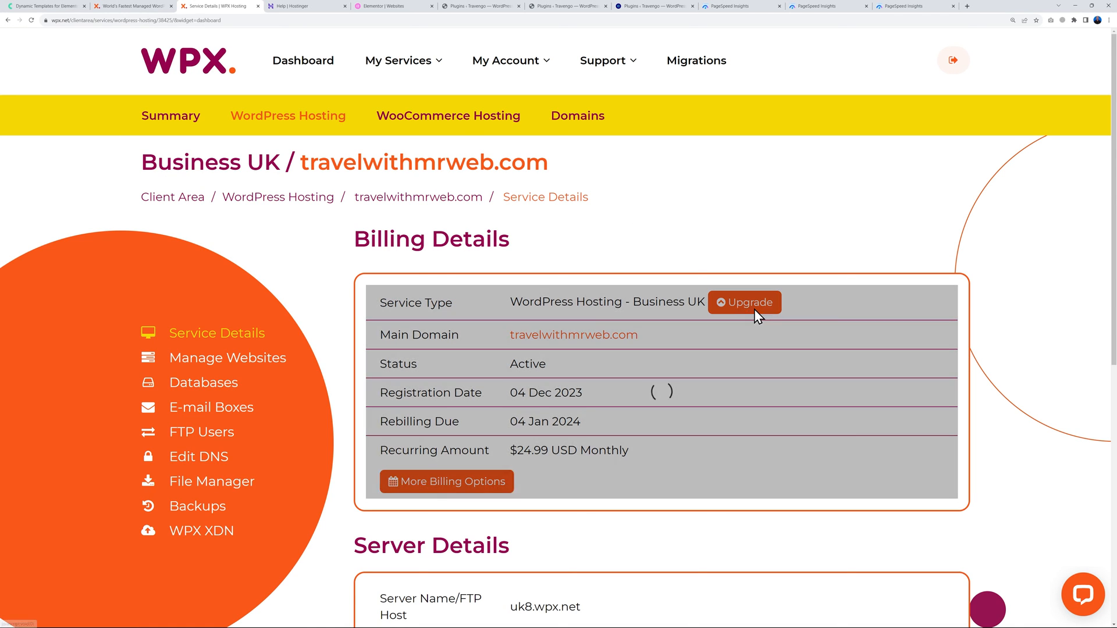
Upgrade travelwithmrweb.com's Business UK hosting, choosing WordPress Hosting: Professional UK as target.
{"action": "left_click", "coordinate": [744, 302]}
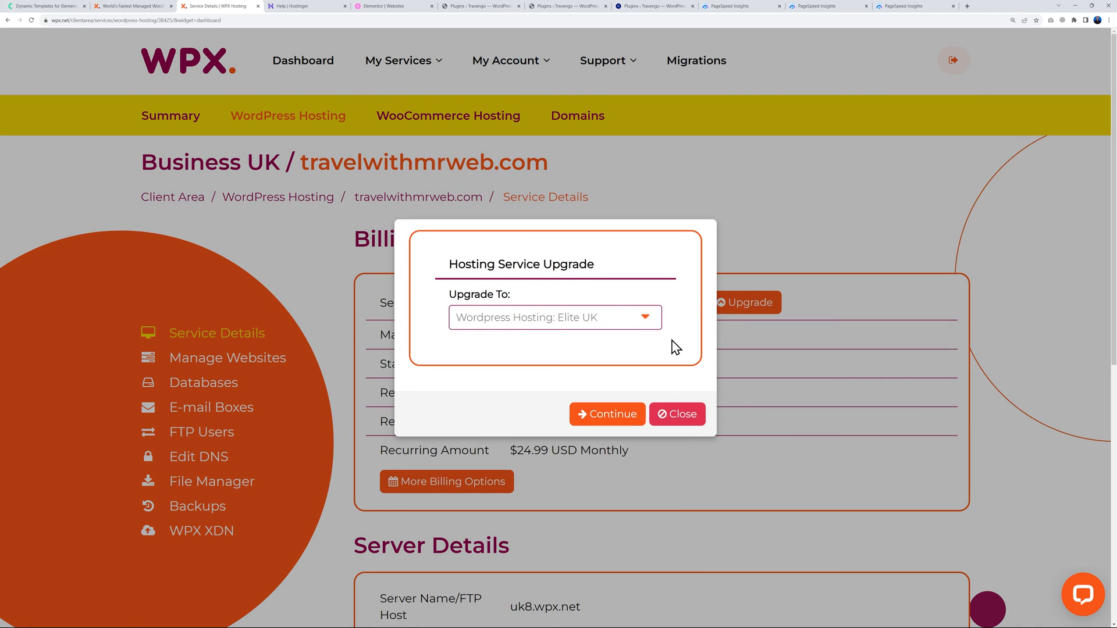
{"action": "left_click", "coordinate": [554, 317]}
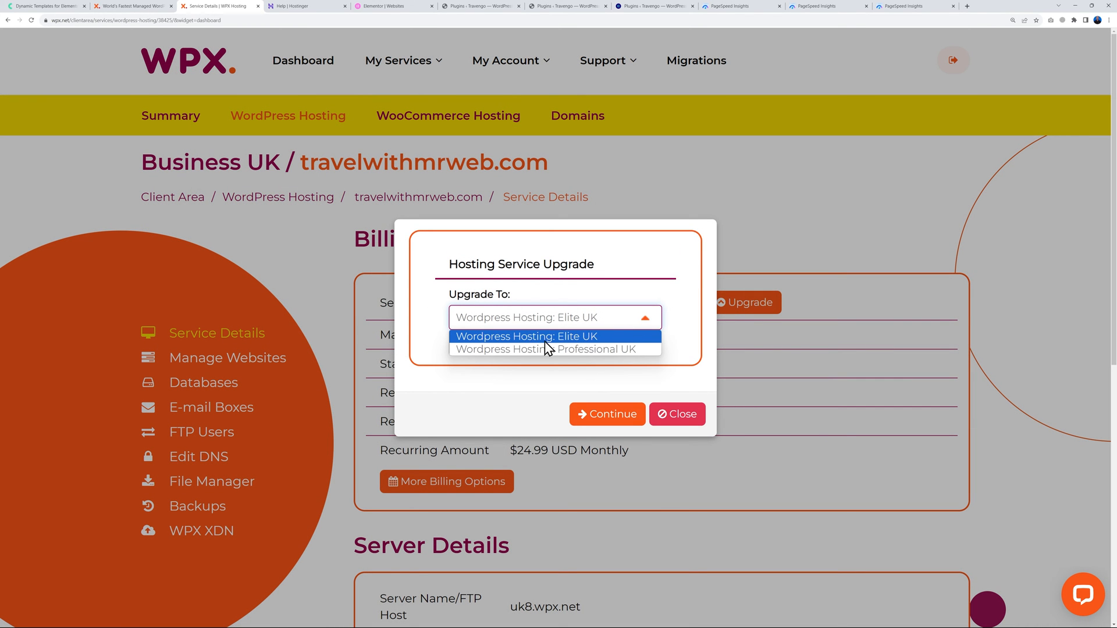
{"action": "left_click", "coordinate": [553, 349]}
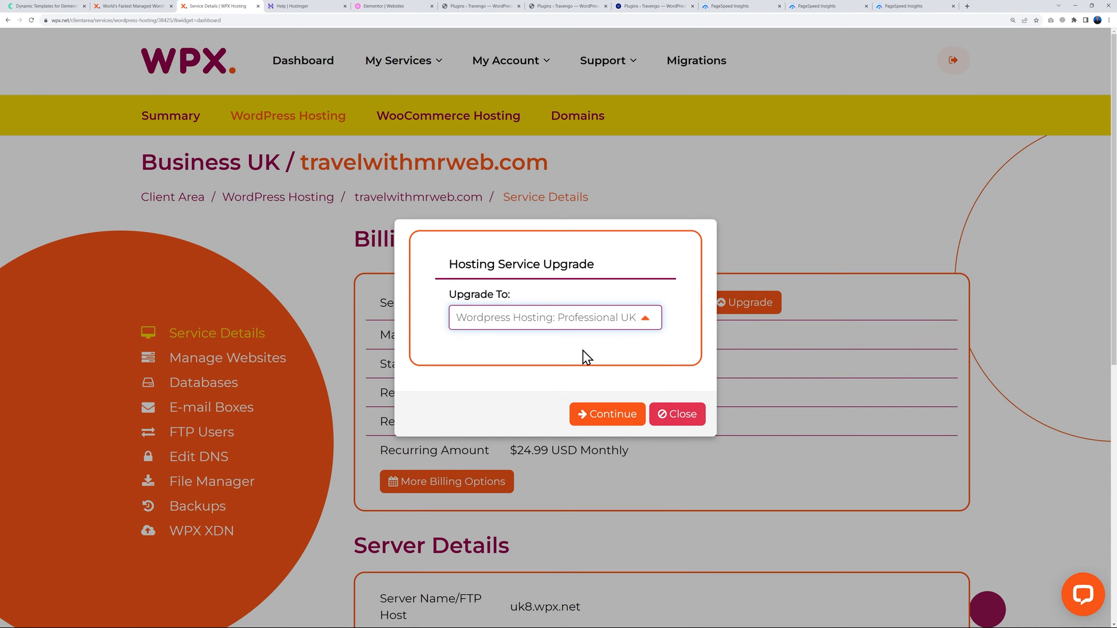
{"action": "mouse_move", "coordinate": [724, 435]}
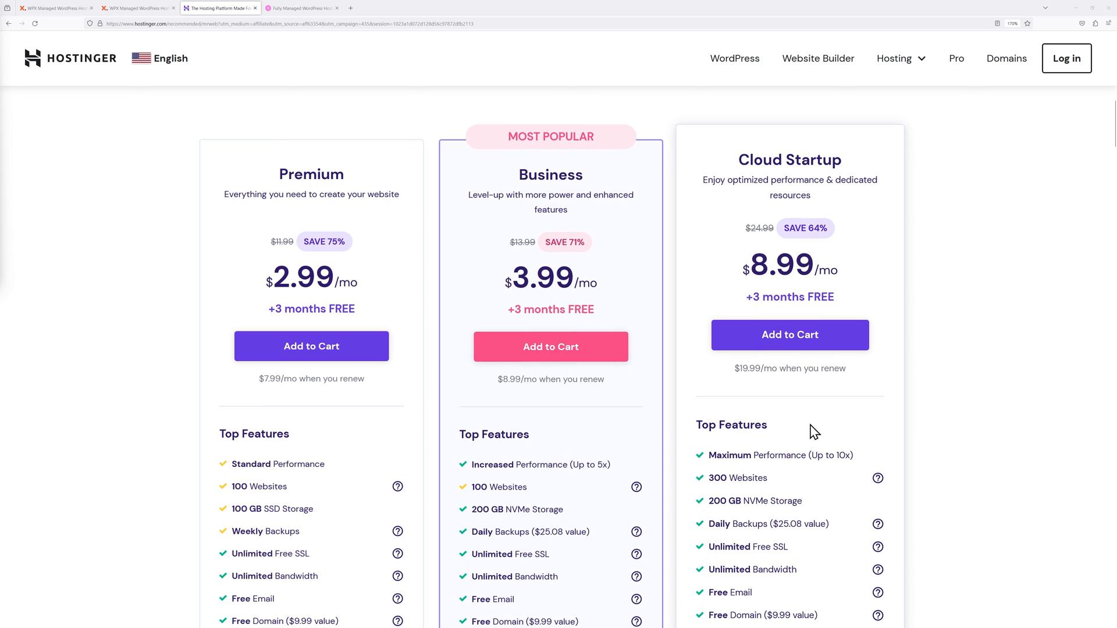
{"action": "mouse_move", "coordinate": [829, 444]}
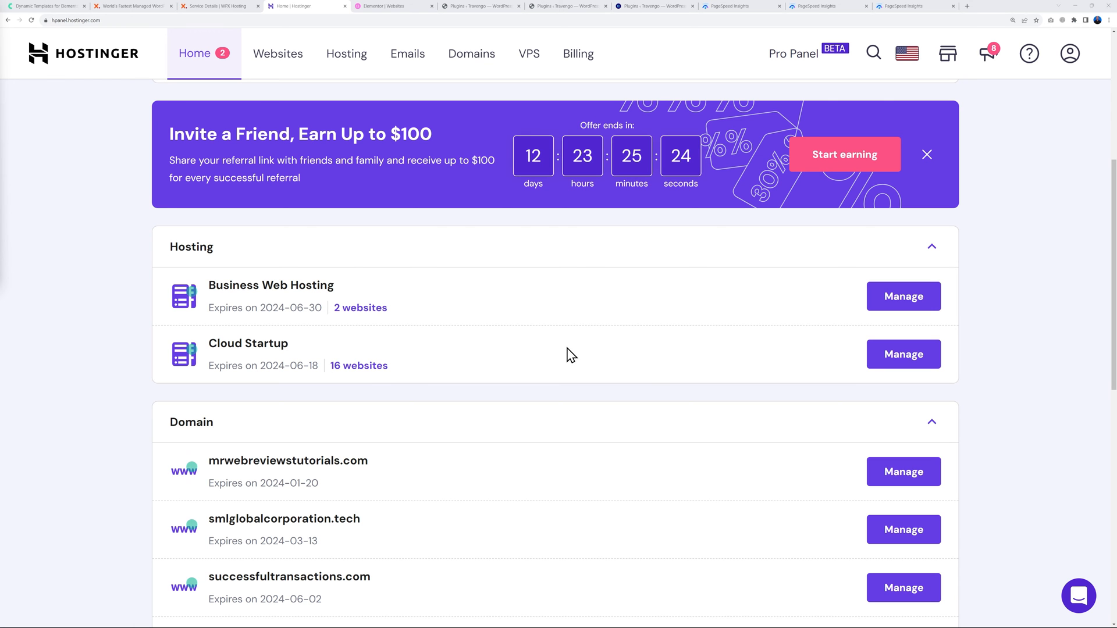
{"action": "mouse_move", "coordinate": [317, 288]}
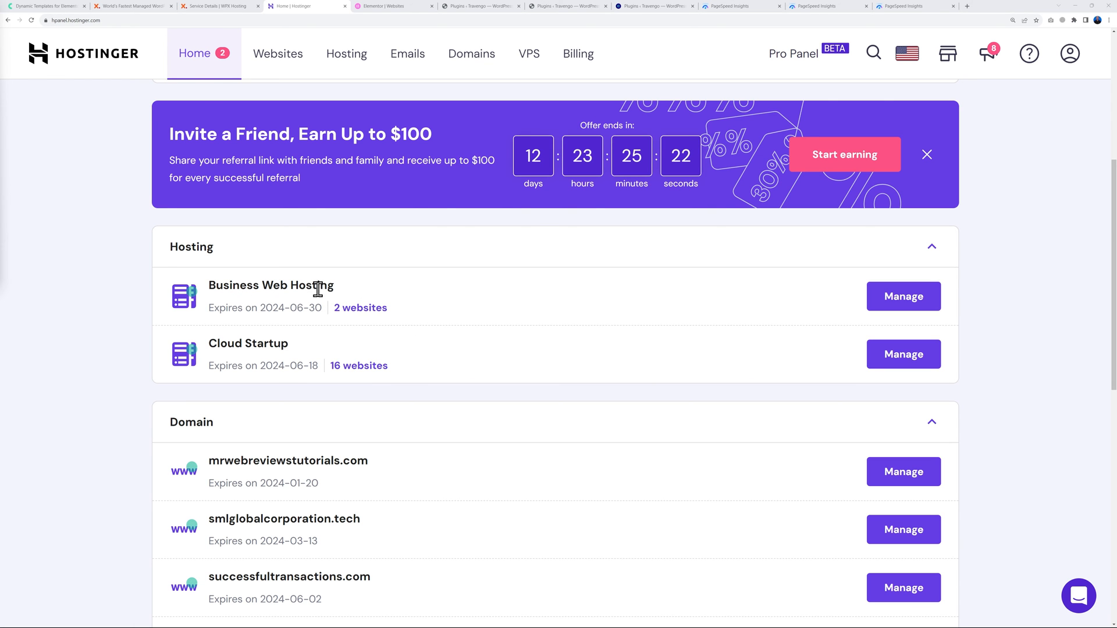
{"action": "mouse_move", "coordinate": [256, 333]}
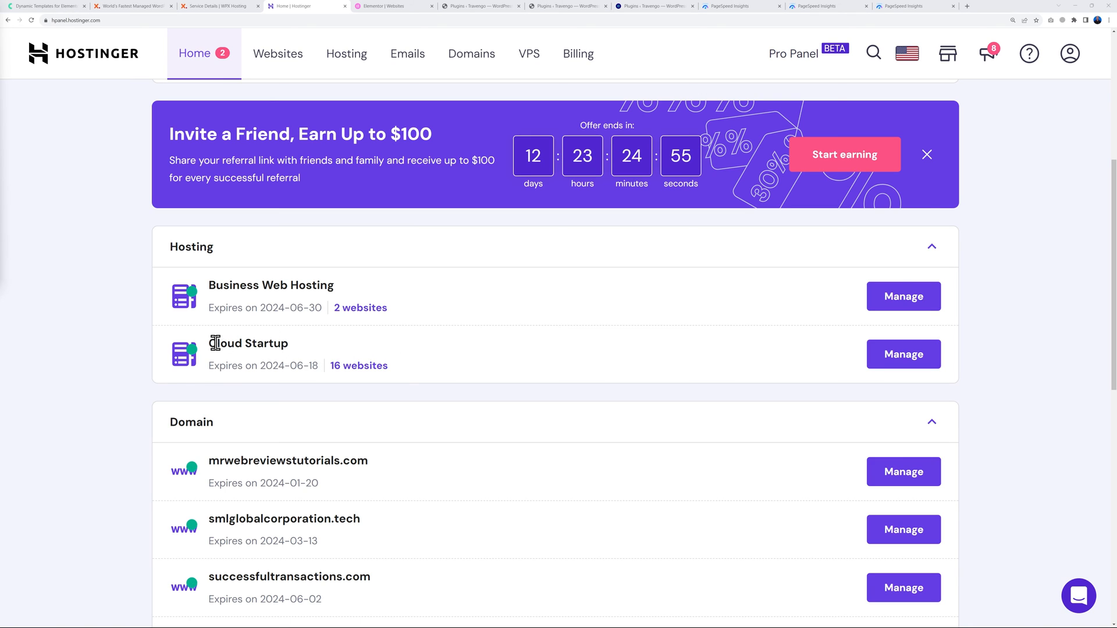
{"action": "mouse_move", "coordinate": [444, 296]}
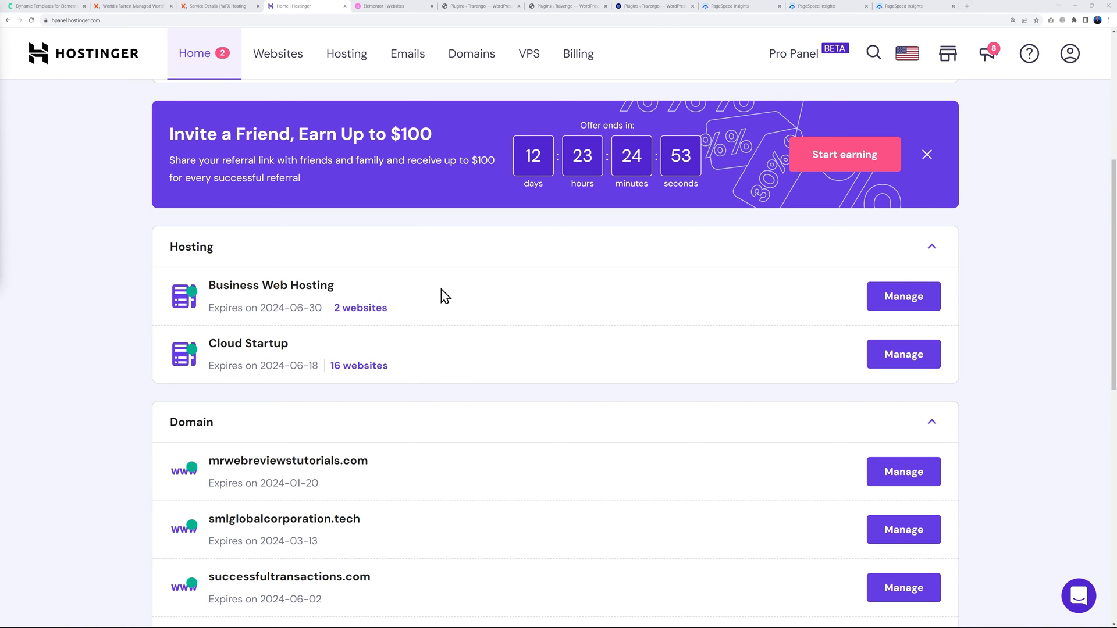
View Elementor's Basic, Business, Grow and Scale comparison table, 9.99–49.99 EUR monthly.
{"action": "left_click", "coordinate": [302, 7]}
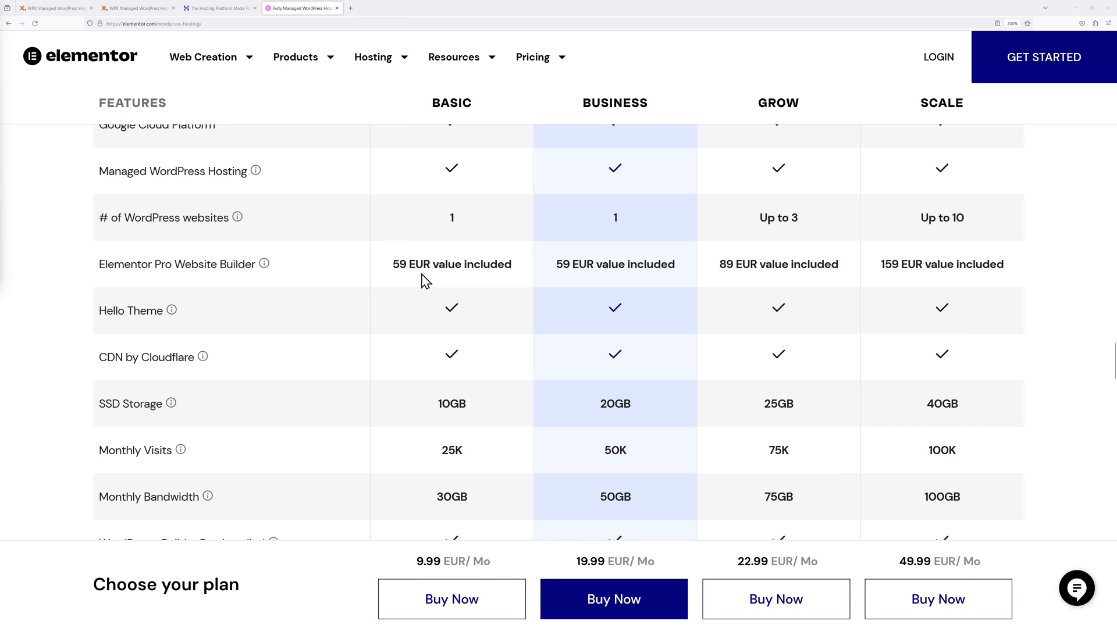
{"action": "mouse_move", "coordinate": [581, 140]}
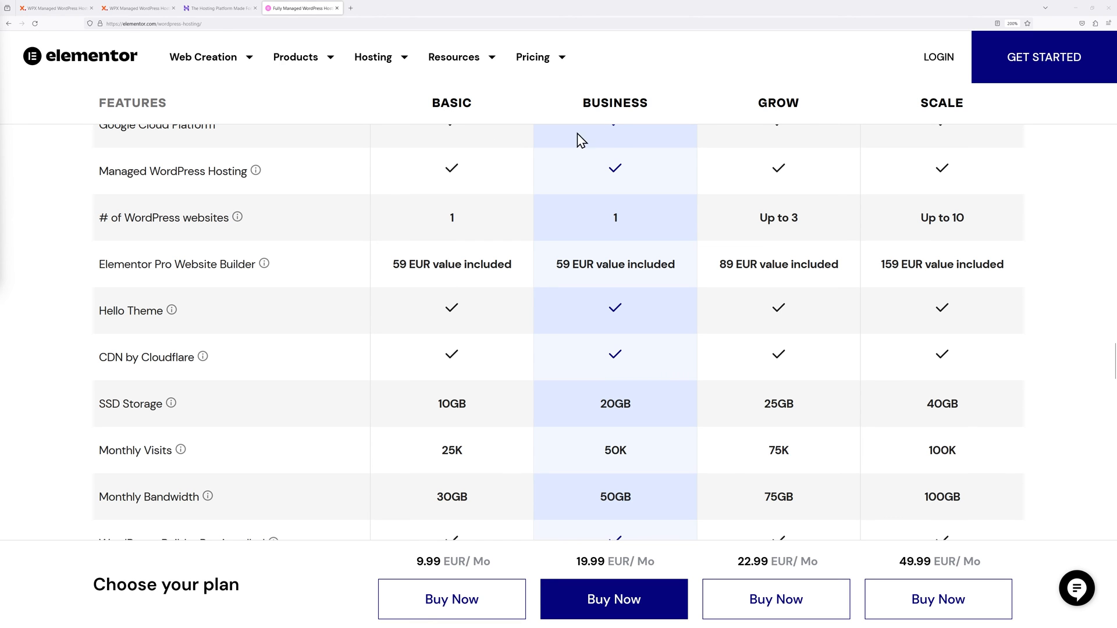
{"action": "mouse_move", "coordinate": [223, 232]}
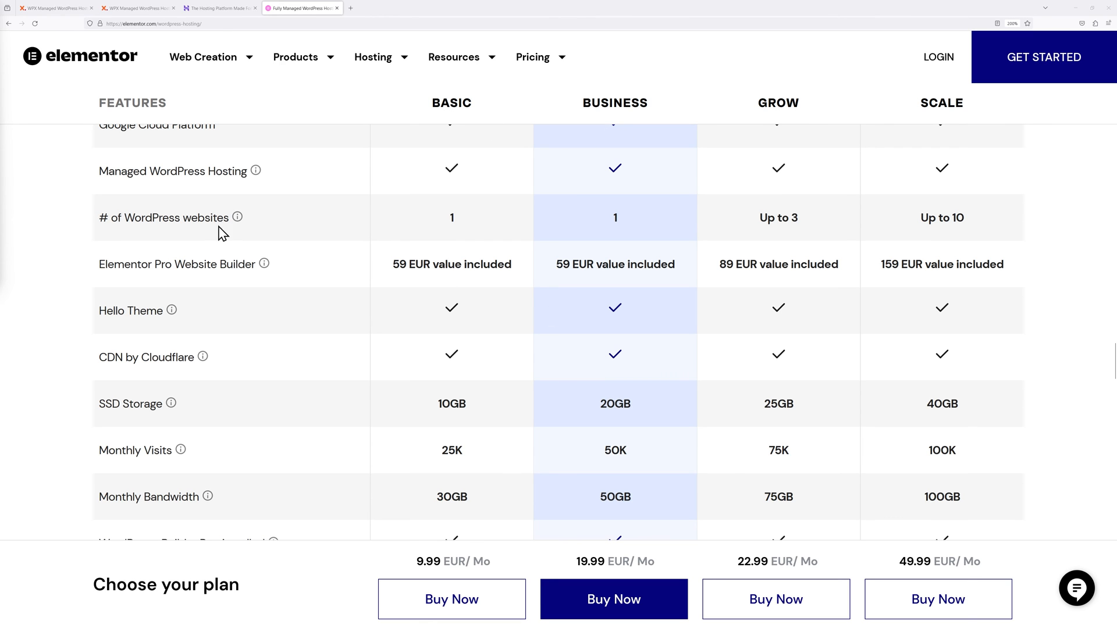
{"action": "mouse_move", "coordinate": [625, 230]}
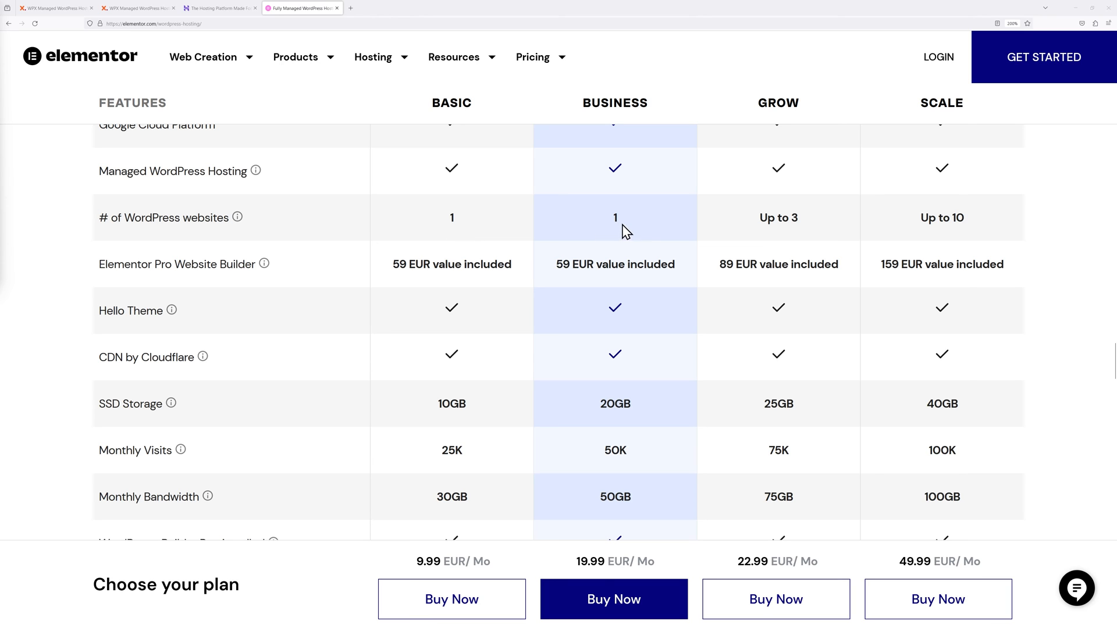
{"action": "mouse_move", "coordinate": [700, 431]}
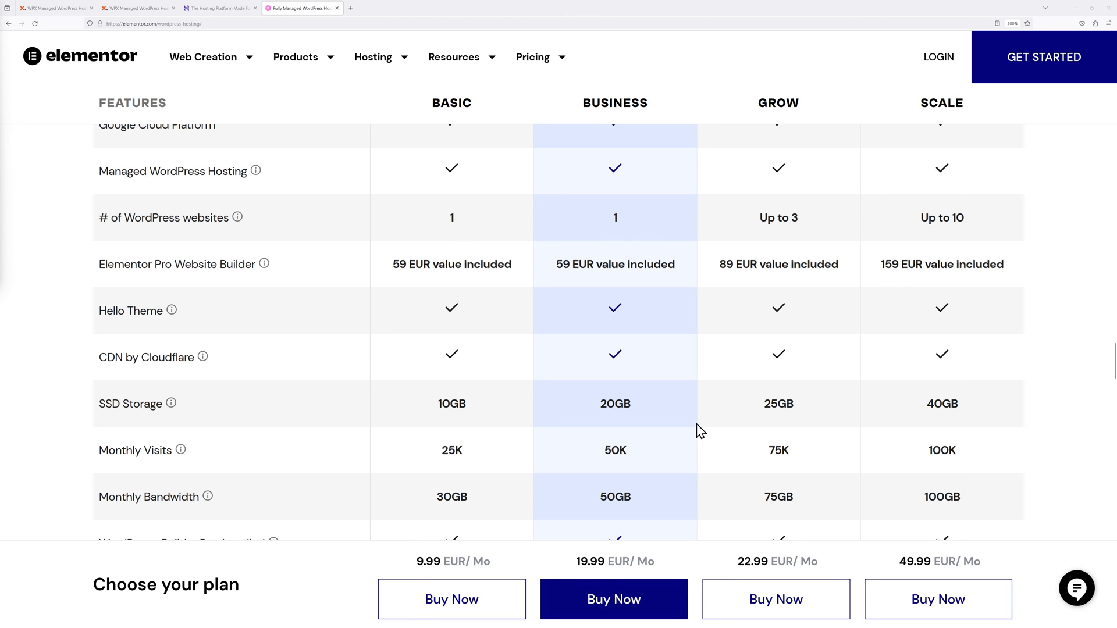
{"action": "mouse_move", "coordinate": [490, 453]}
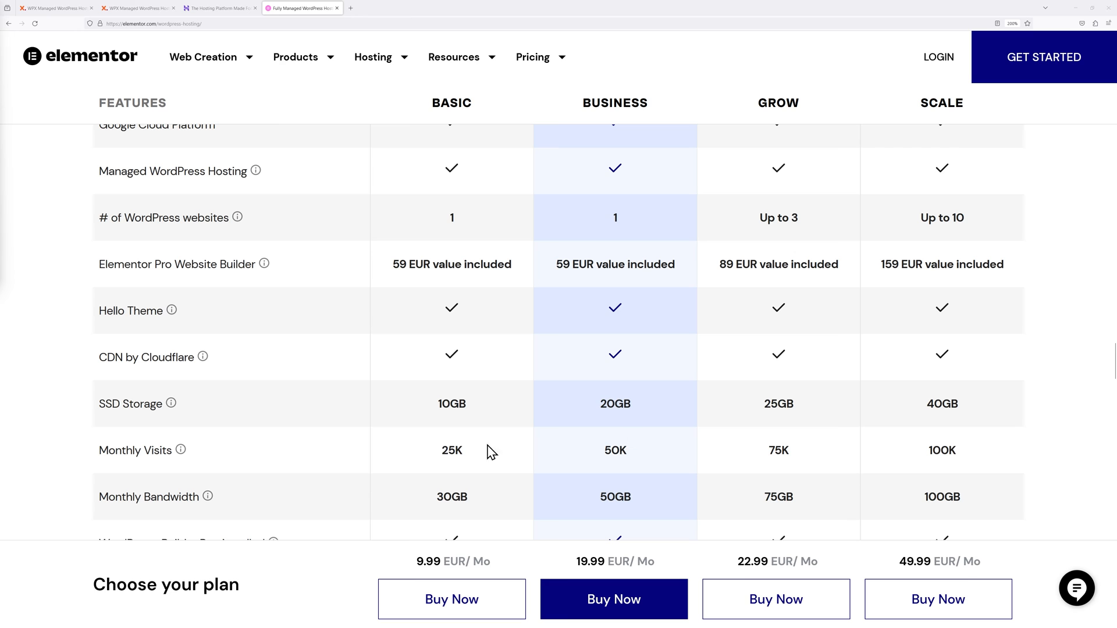
{"action": "mouse_move", "coordinate": [429, 501]}
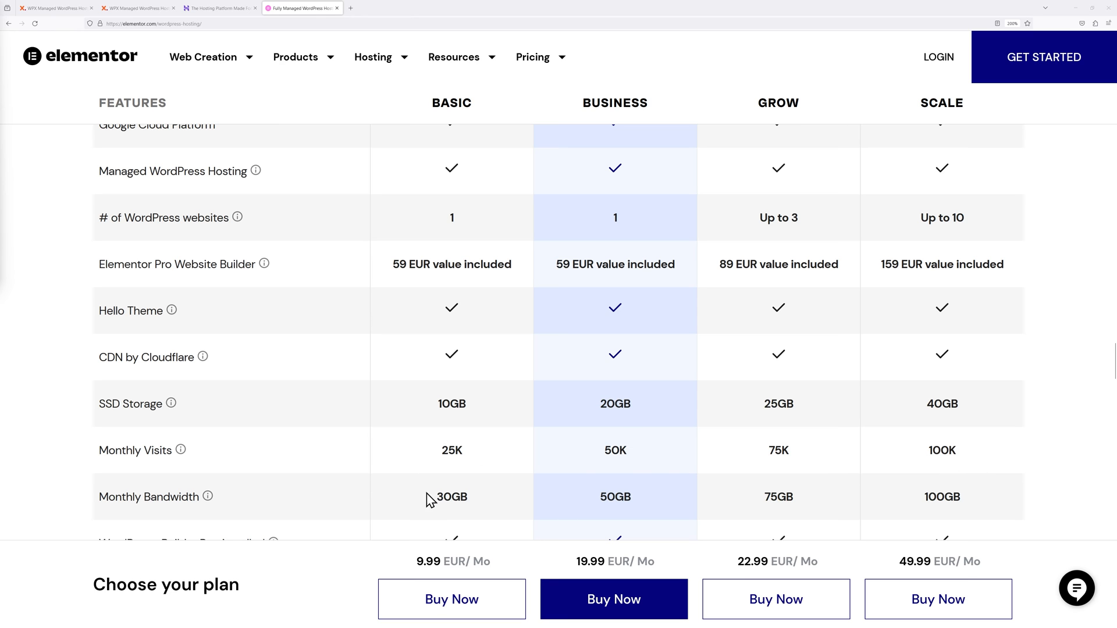
{"action": "mouse_move", "coordinate": [1041, 473]}
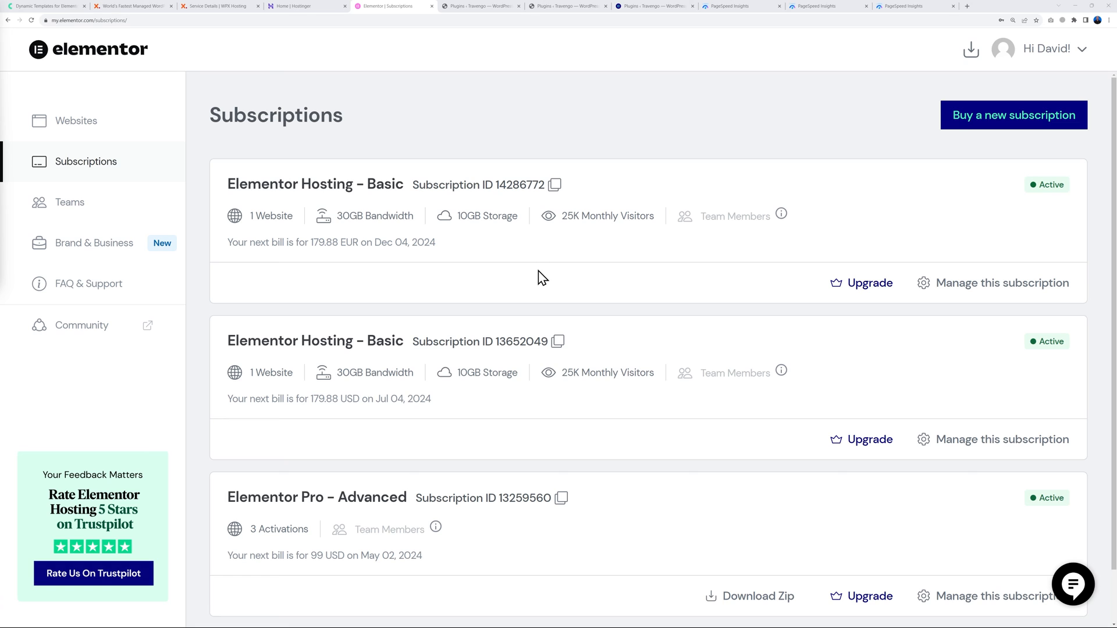
{"action": "mouse_move", "coordinate": [896, 230]}
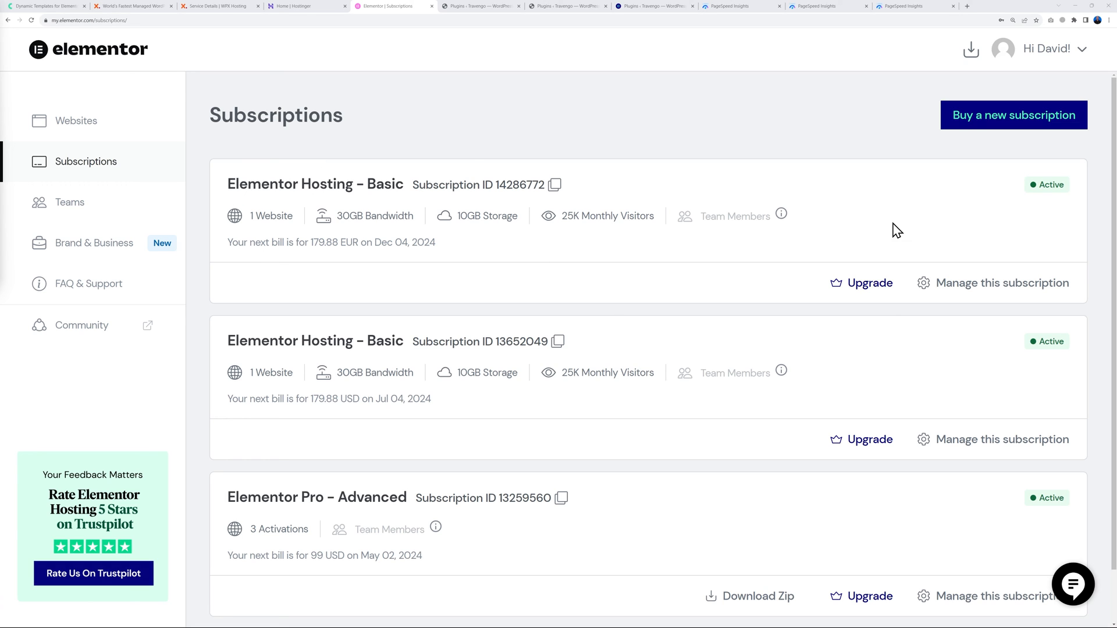
{"action": "mouse_move", "coordinate": [868, 282]}
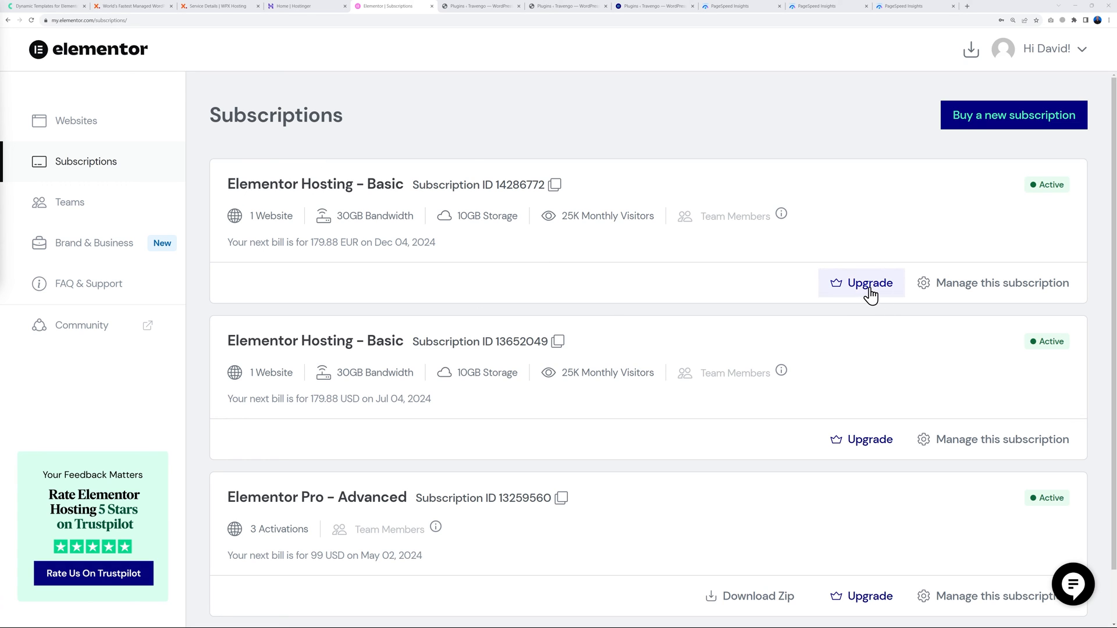
Upgrade the first Basic subscription and browse Business, Grow and Scale plans at 24.99–59.99 EUR.
{"action": "left_click", "coordinate": [868, 282]}
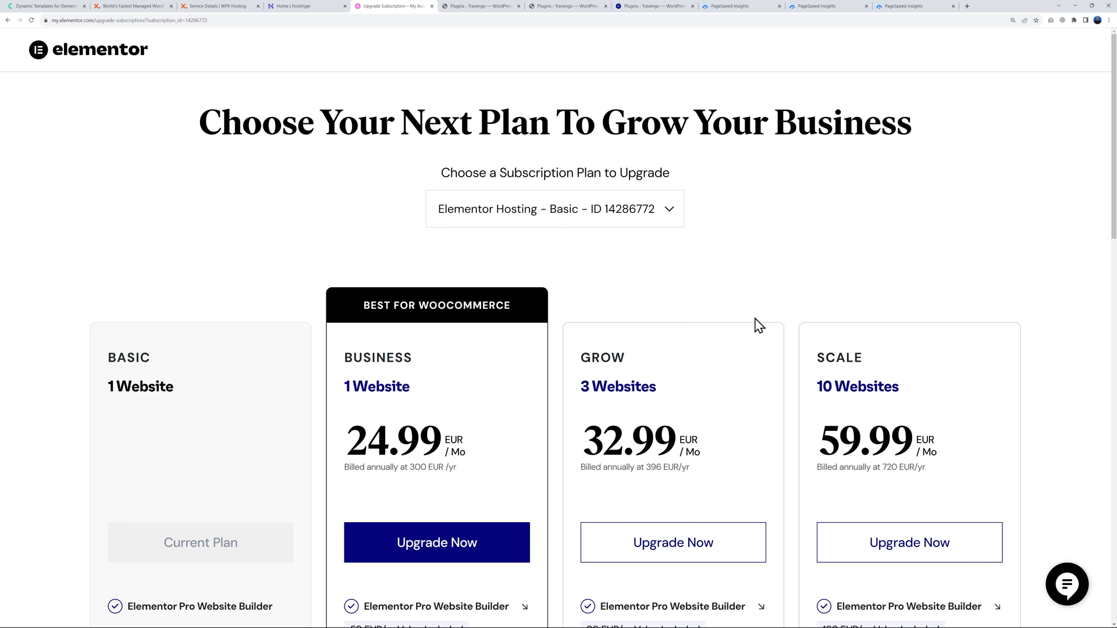
{"action": "scroll", "scroll_direction": "down", "scroll_amount": 3}
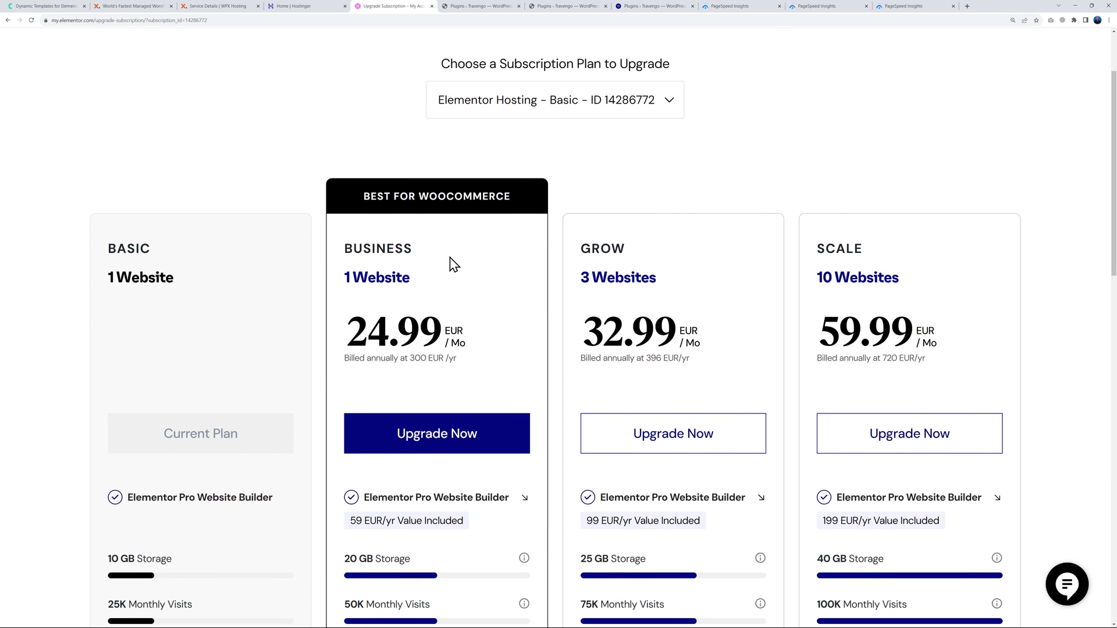
{"action": "scroll", "scroll_direction": "down", "scroll_amount": 3}
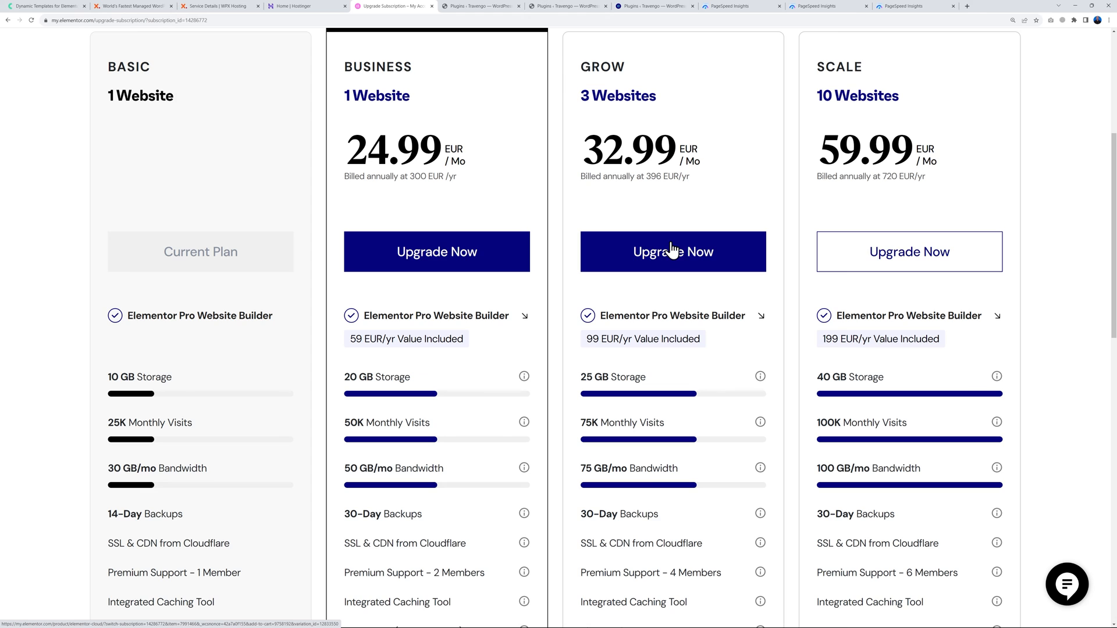
{"action": "mouse_move", "coordinate": [597, 356]}
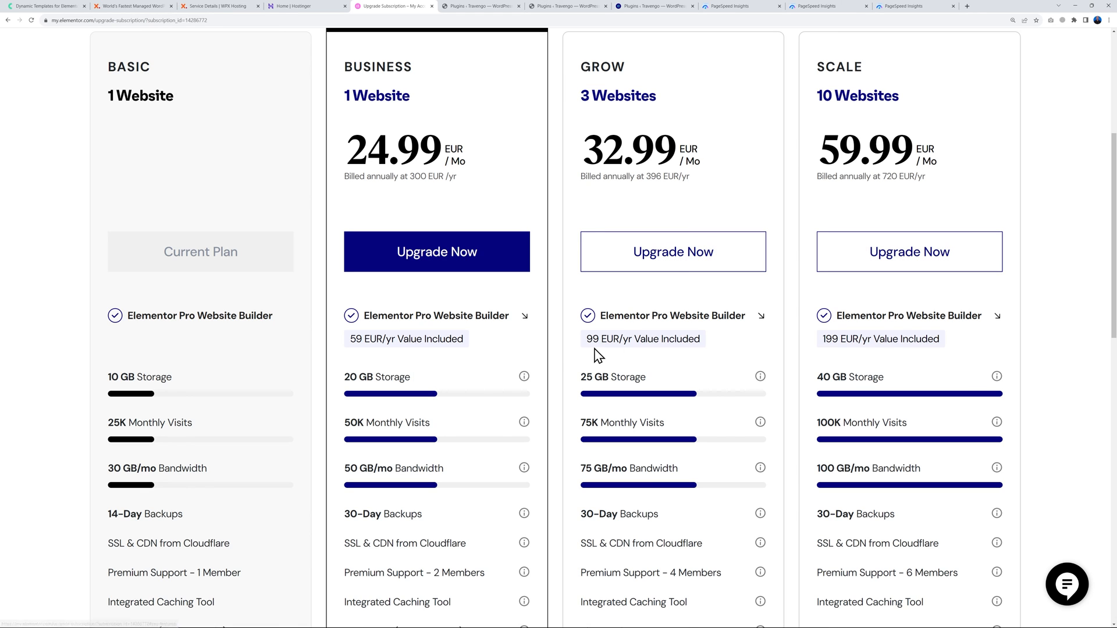
{"action": "mouse_move", "coordinate": [535, 352]}
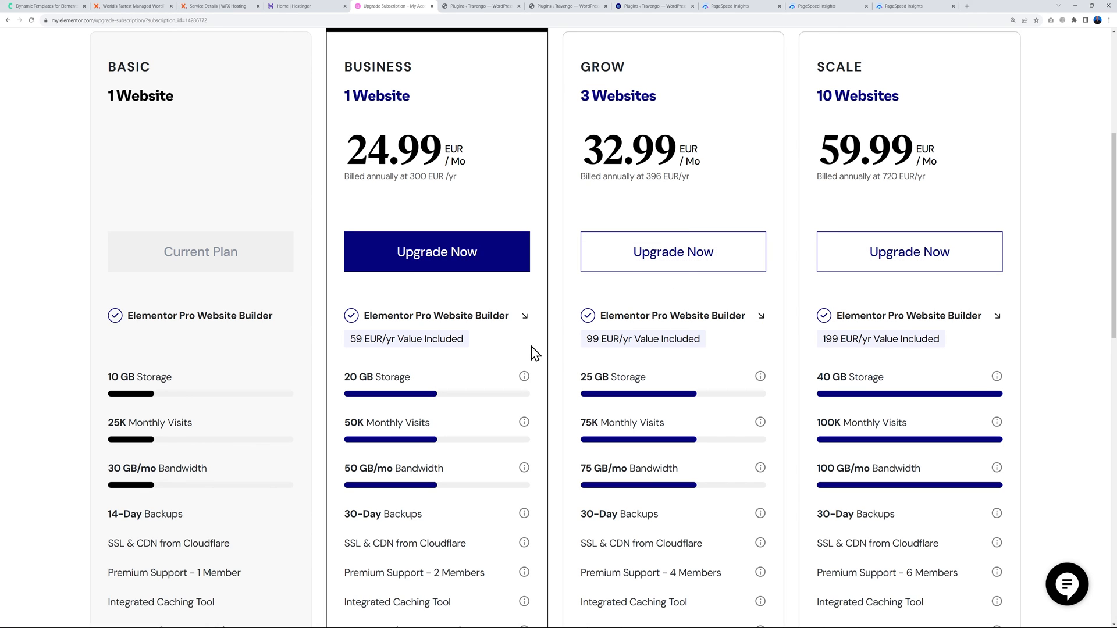